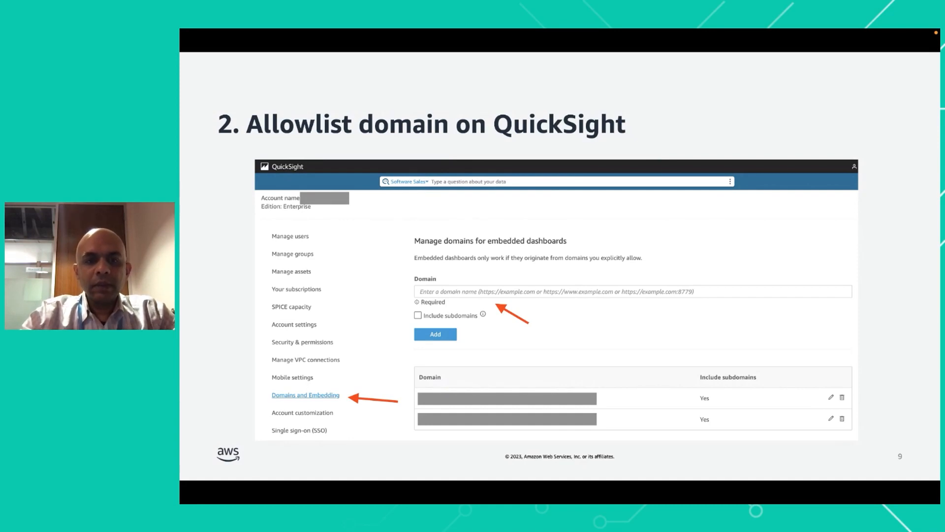
- Advance the slides to step 3, 'Embed Dashboard'
key("Right")
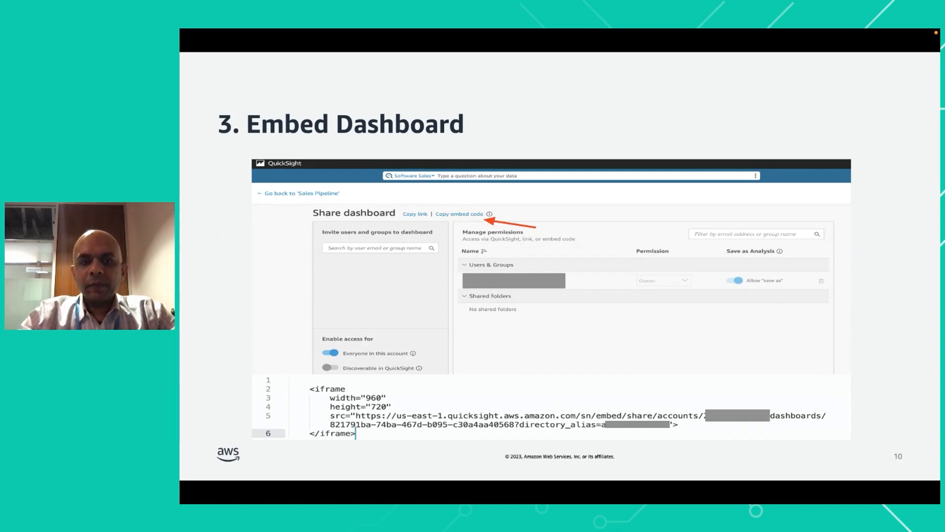
key("Right")
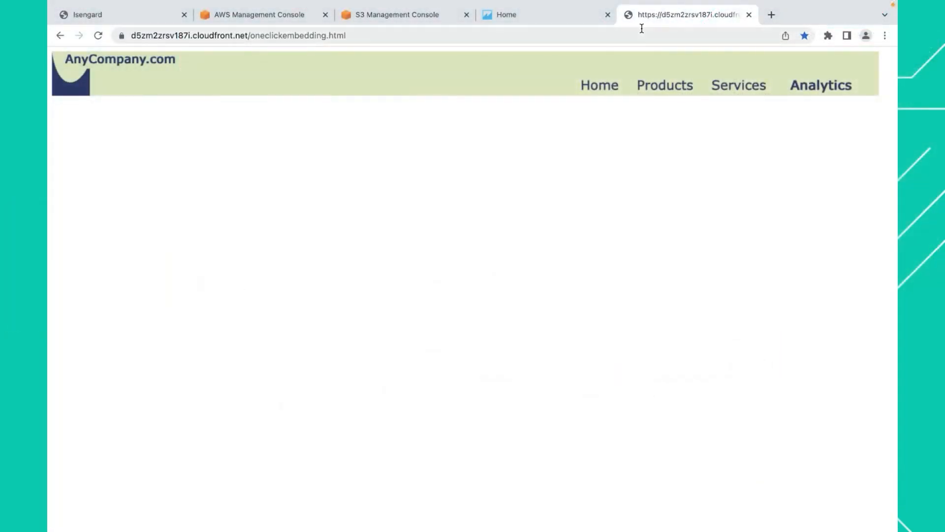
mouse_move(567, 158)
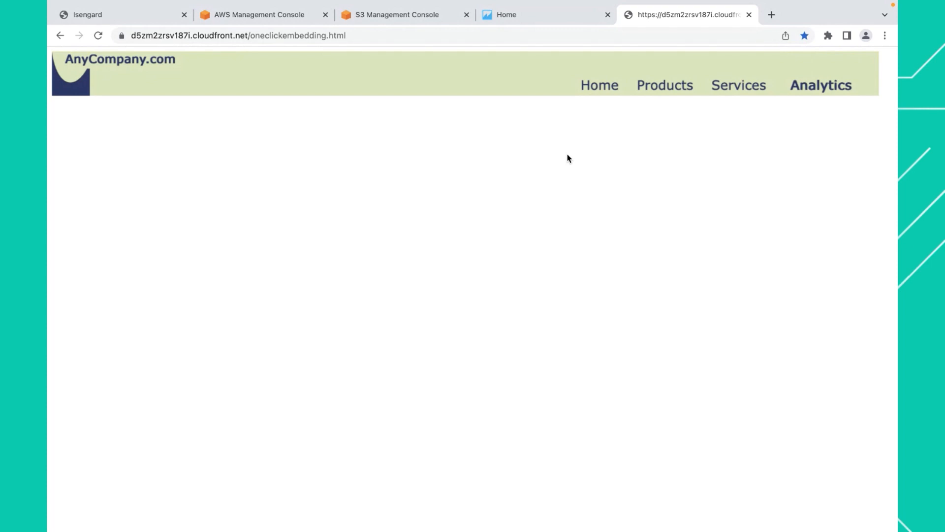
mouse_move(557, 108)
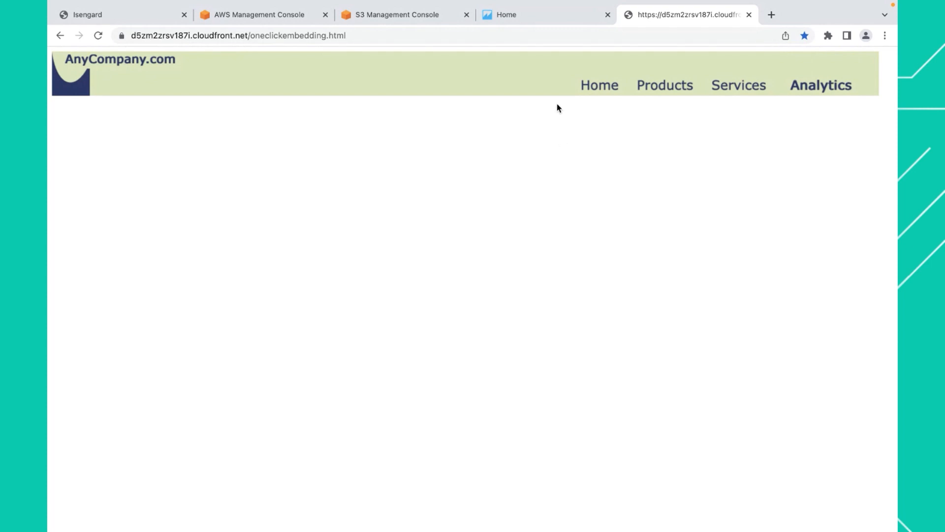
mouse_move(432, 118)
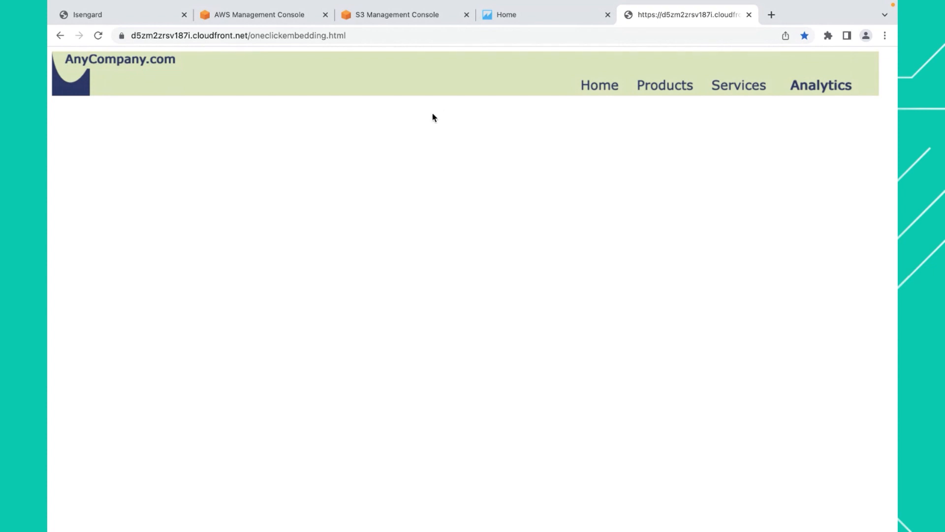
mouse_move(340, 117)
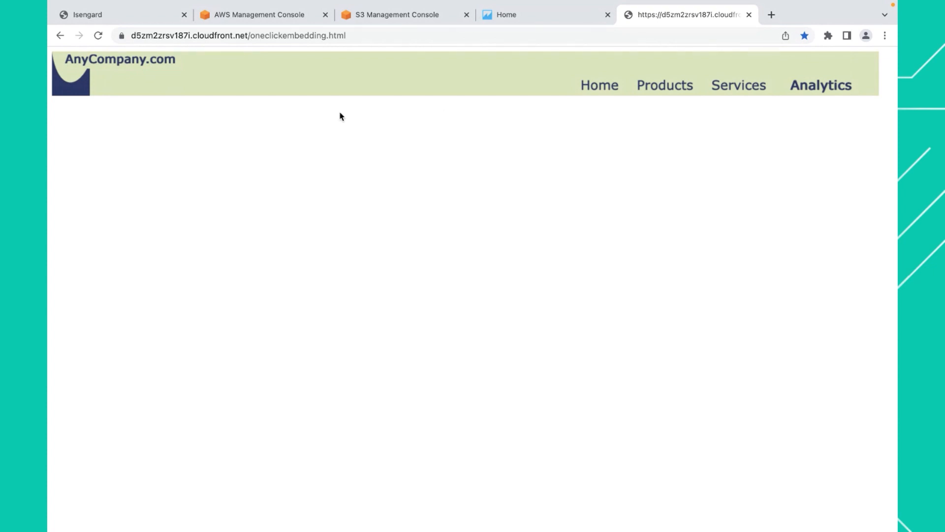
mouse_move(355, 124)
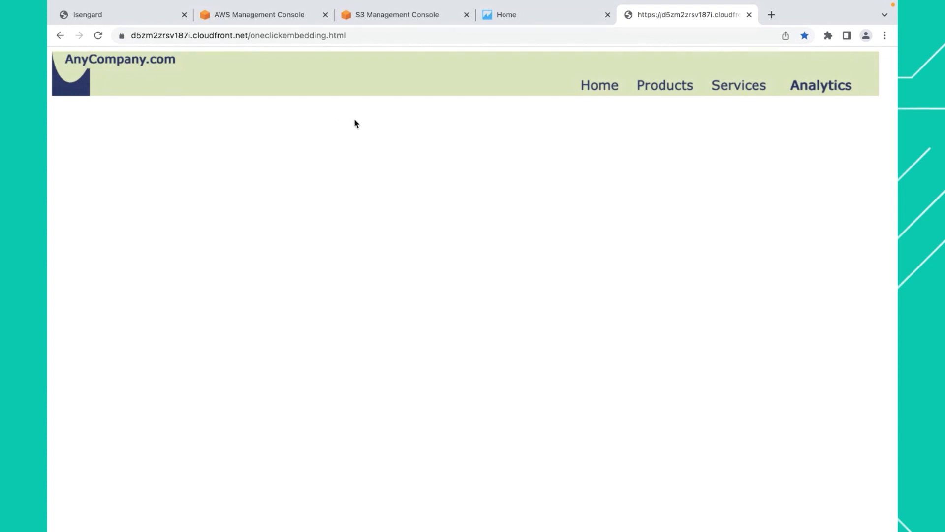
mouse_move(297, 135)
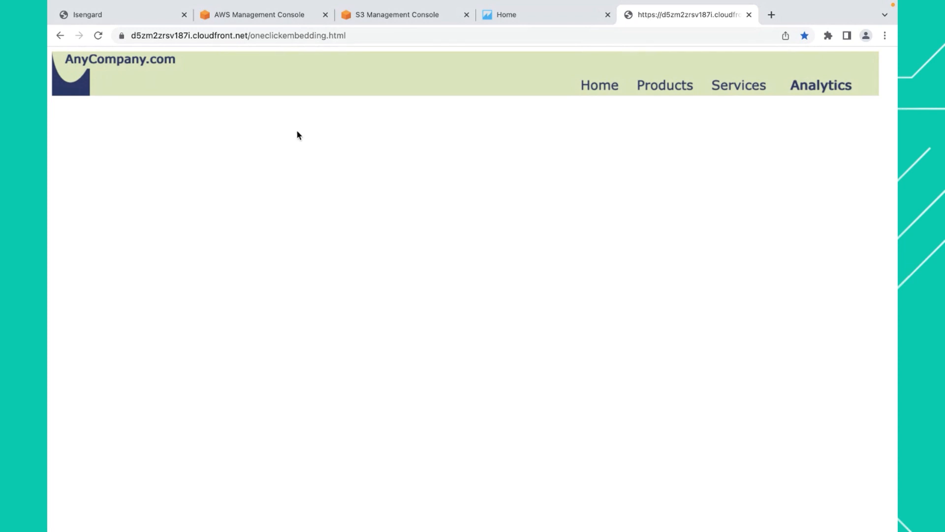
mouse_move(306, 138)
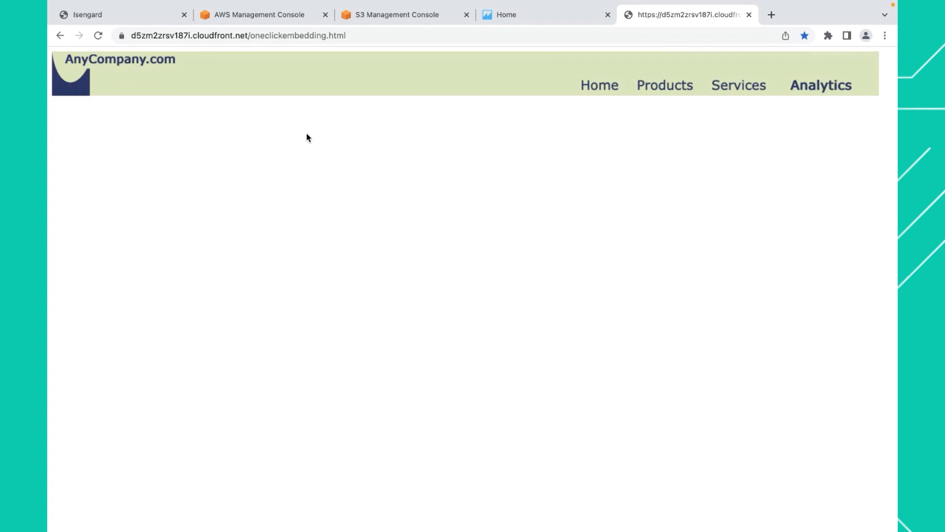
mouse_move(339, 143)
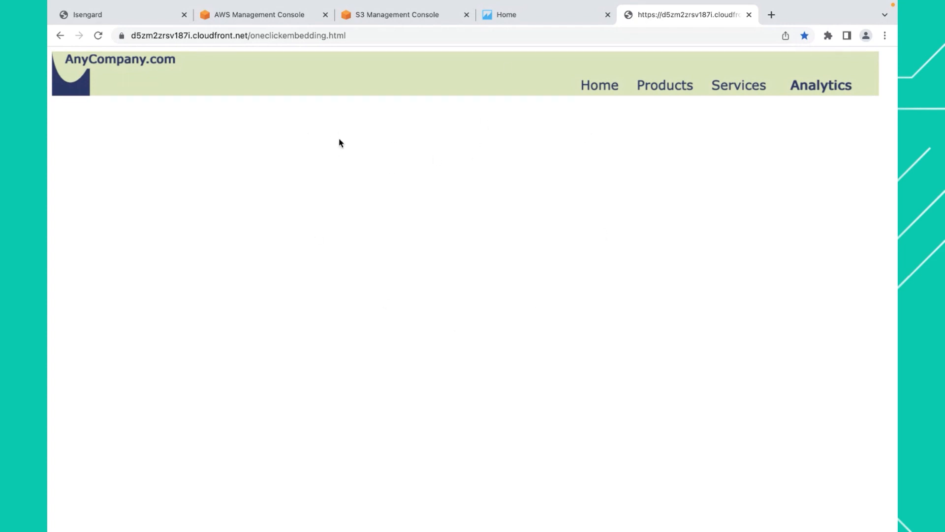
- From QuickSight home, go into the Sales Pipeline dashboard and choose Share dashboard
left_click(507, 15)
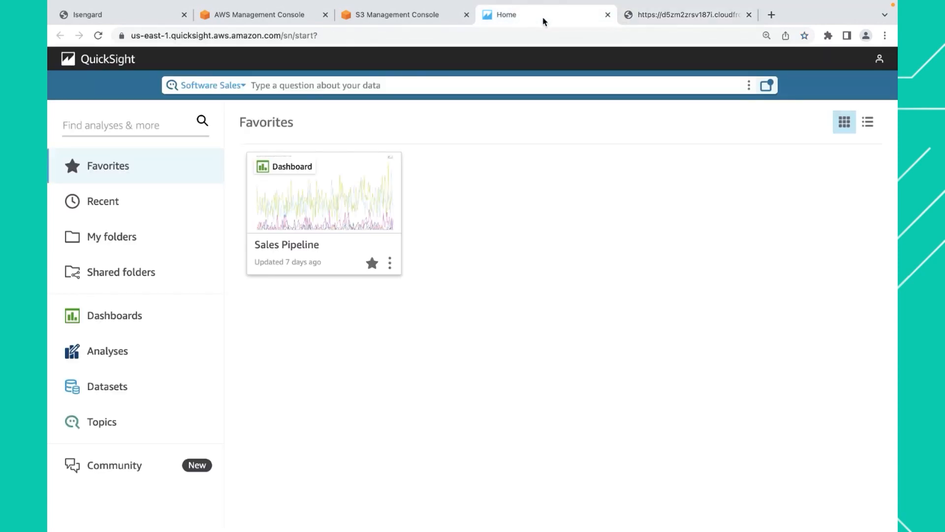
mouse_move(359, 209)
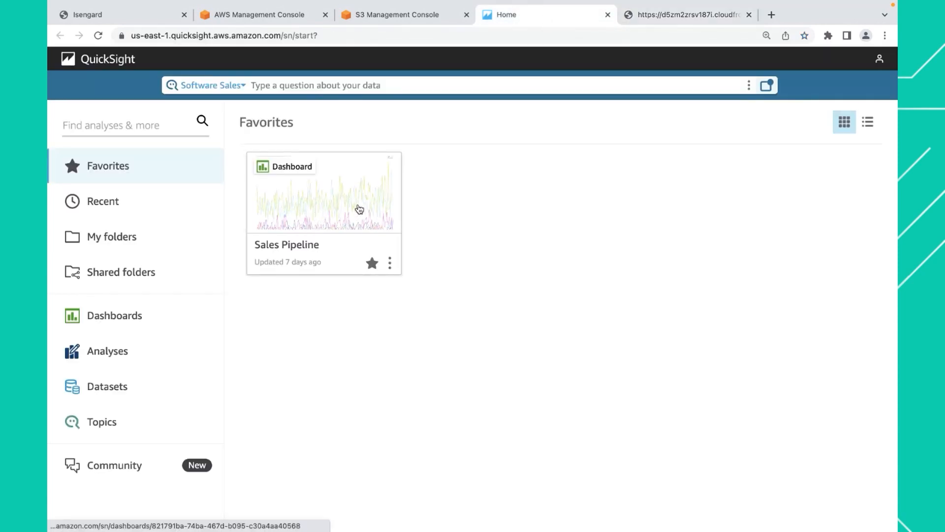
mouse_move(337, 209)
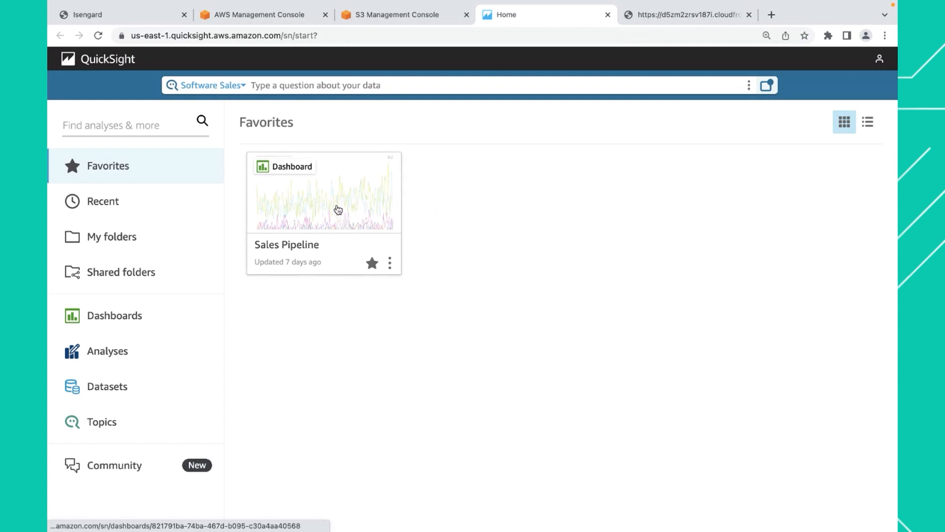
mouse_move(317, 196)
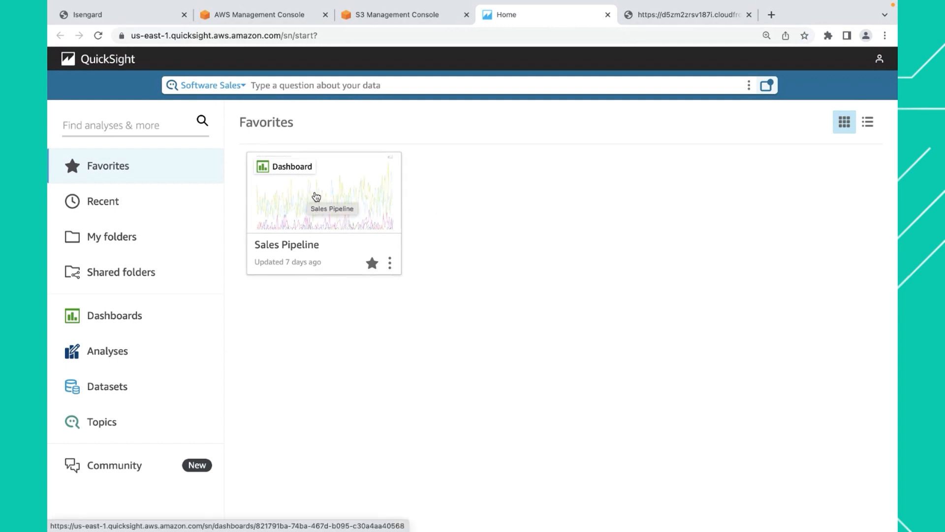
mouse_move(312, 209)
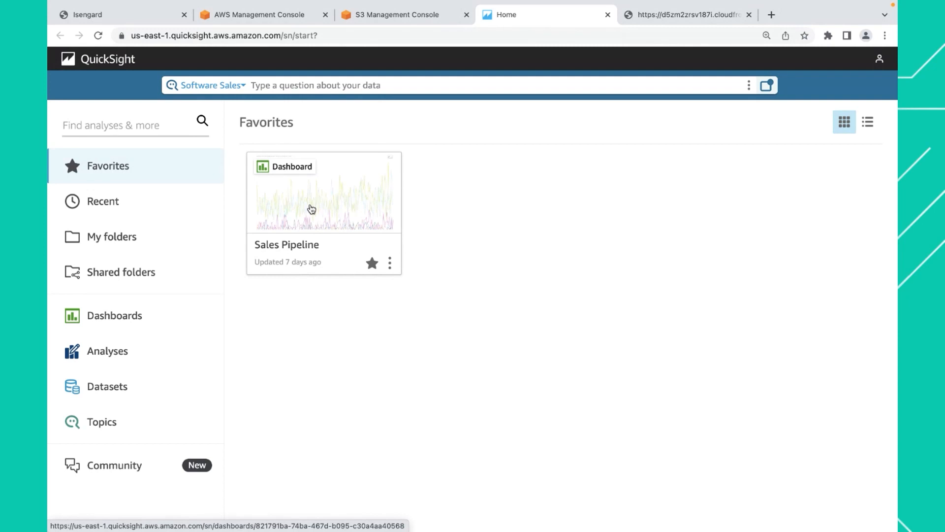
left_click(311, 208)
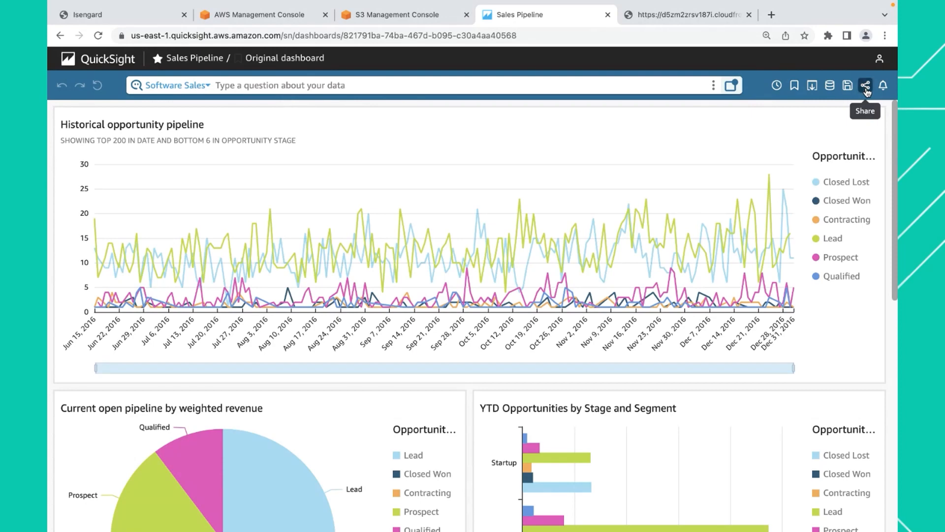
left_click(865, 85)
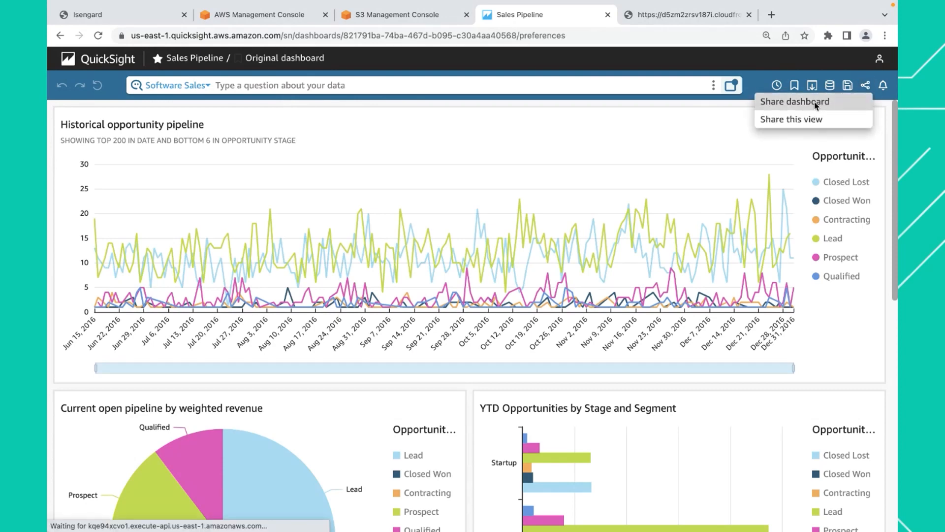
left_click(794, 101)
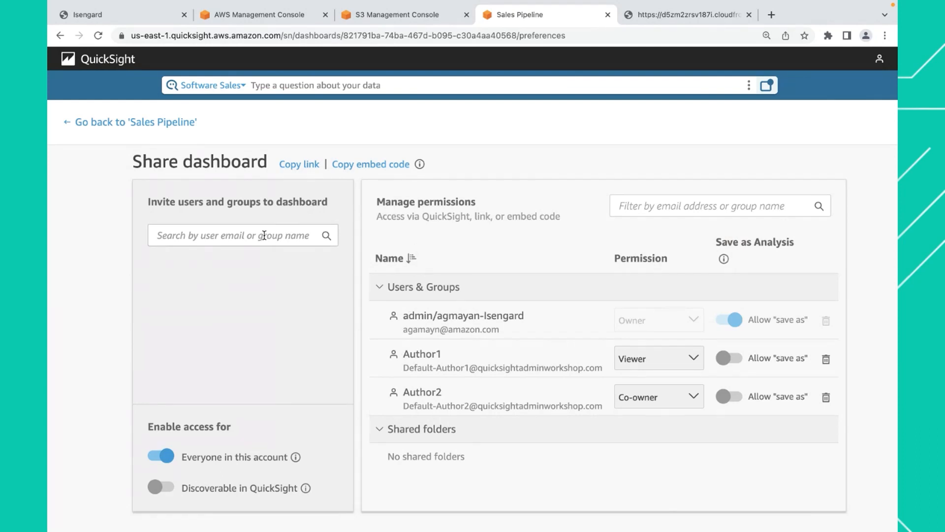
left_click(244, 235)
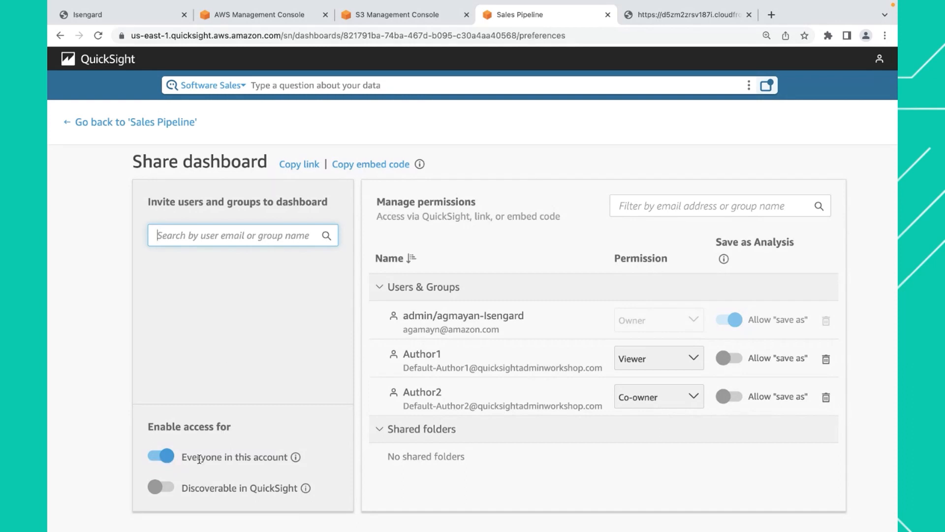
mouse_move(58, 370)
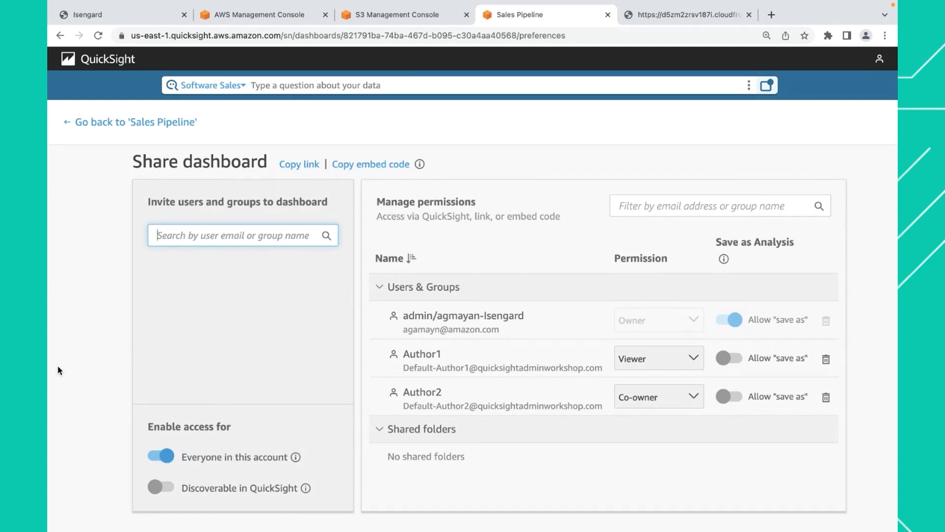
mouse_move(144, 257)
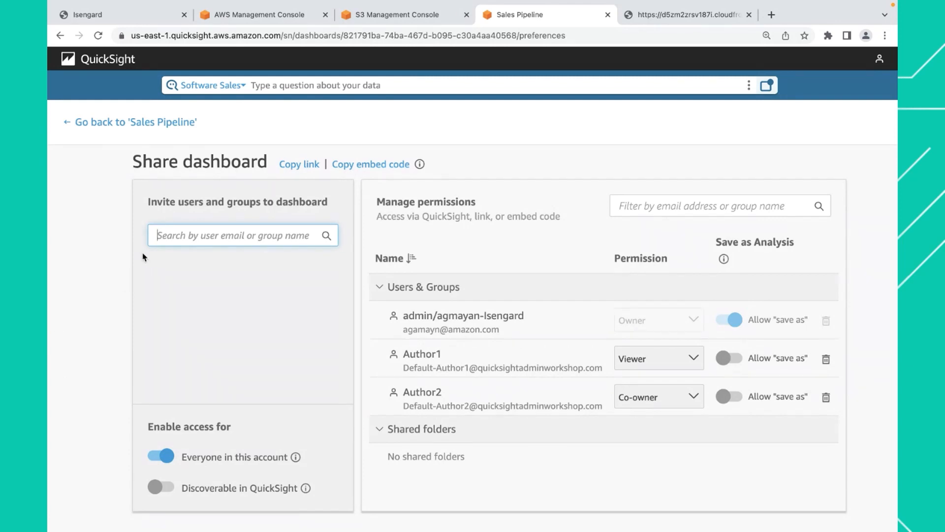
mouse_move(264, 192)
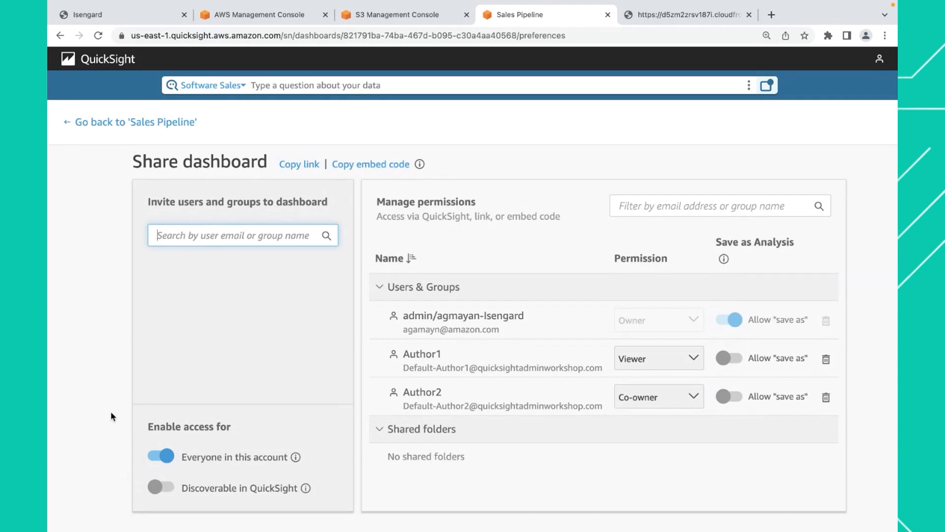
mouse_move(147, 360)
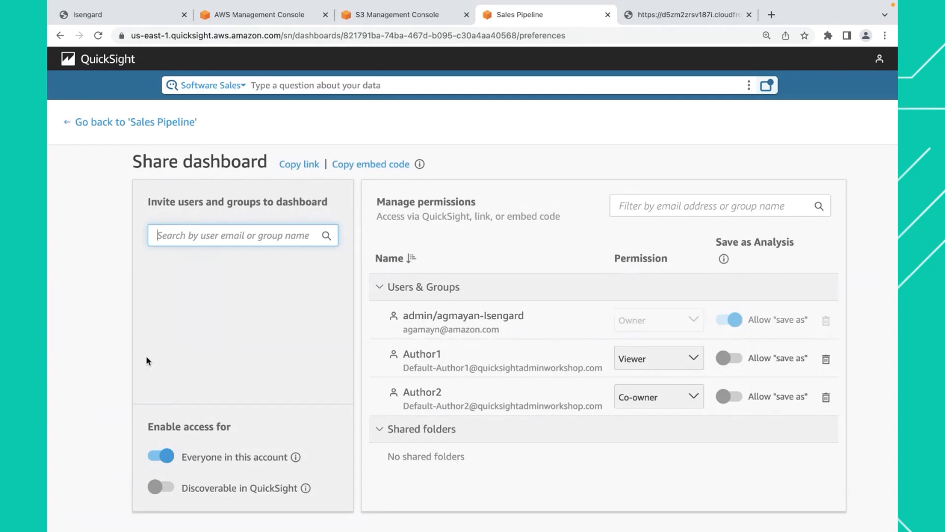
mouse_move(345, 192)
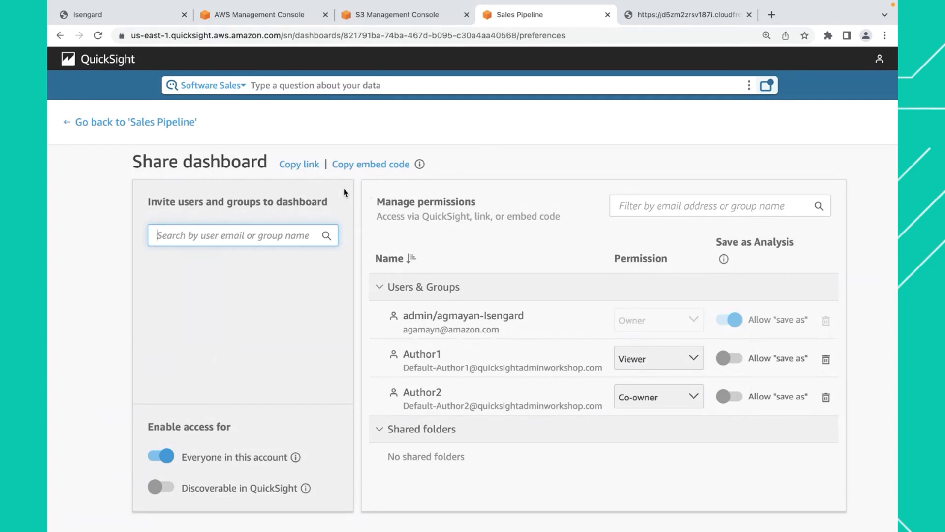
mouse_move(367, 175)
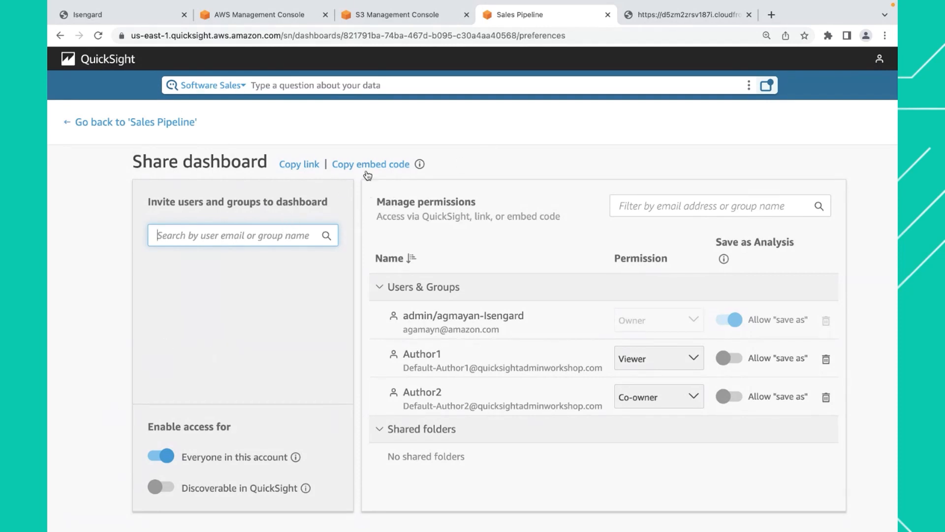
mouse_move(553, 128)
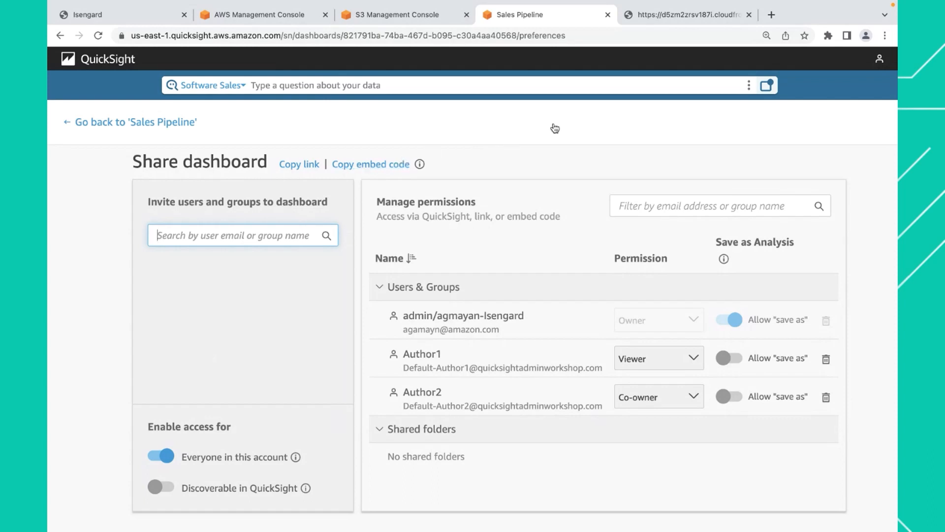
mouse_move(881, 59)
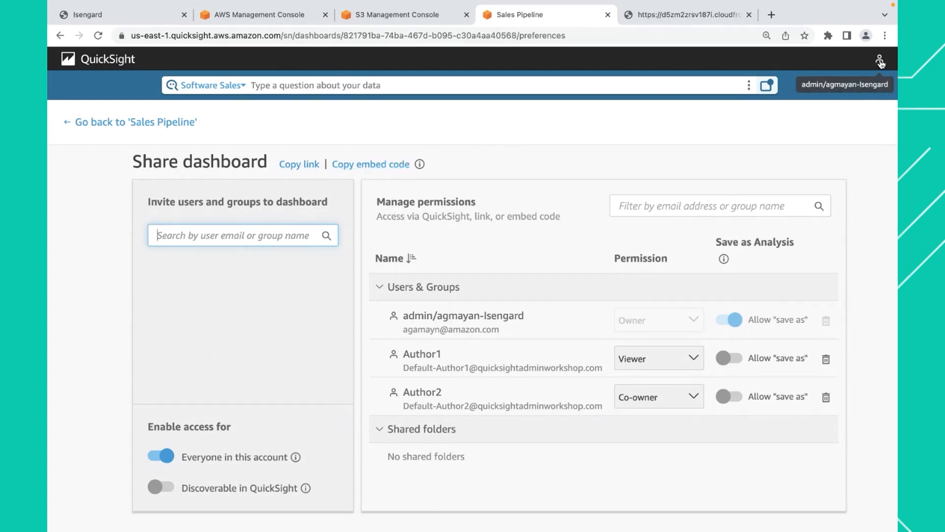
- Reach the Domains and Embedding settings under Manage QuickSight
left_click(880, 59)
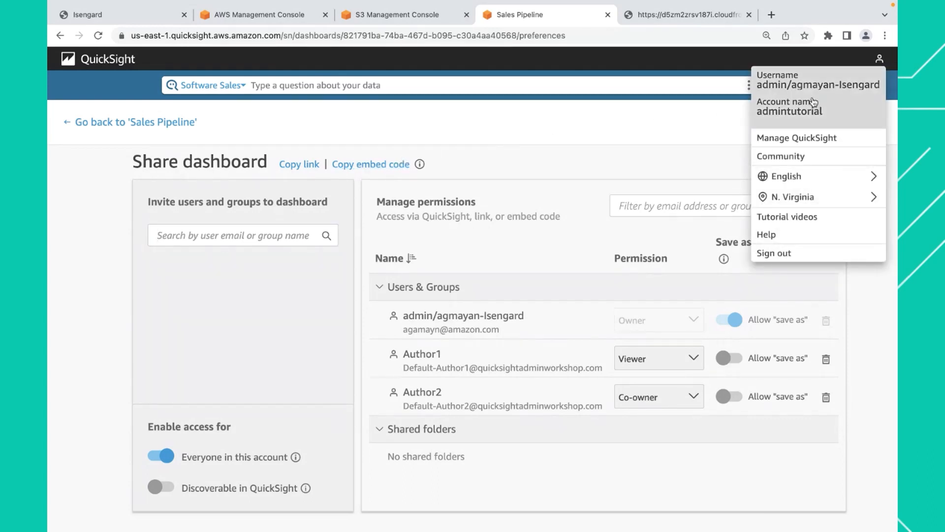
left_click(796, 138)
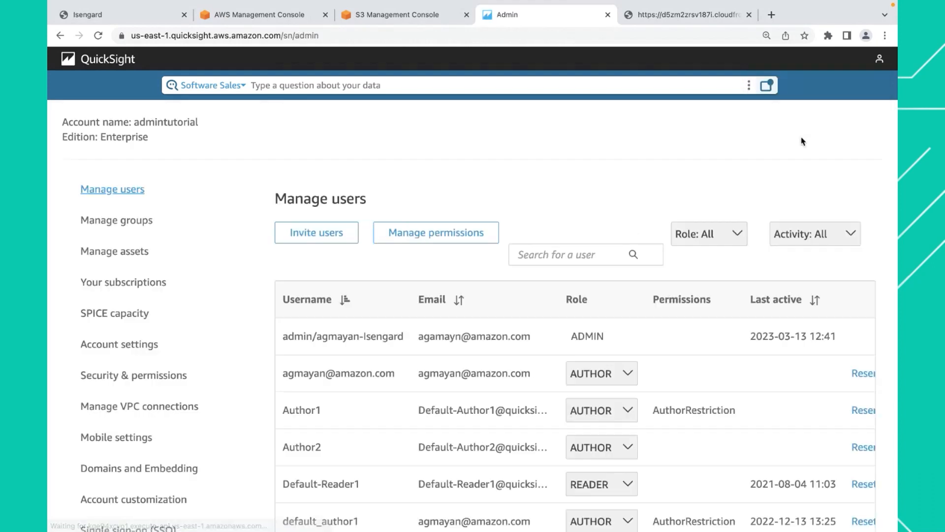
mouse_move(607, 171)
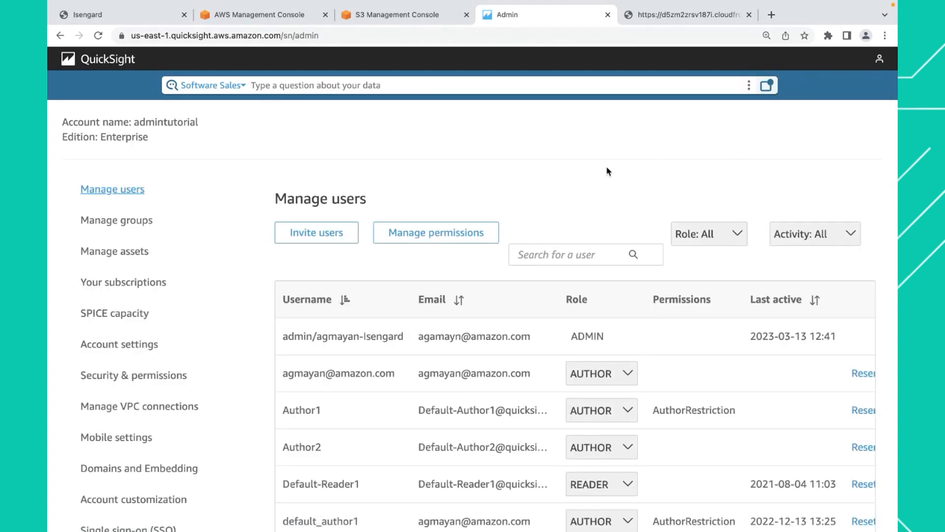
mouse_move(133, 375)
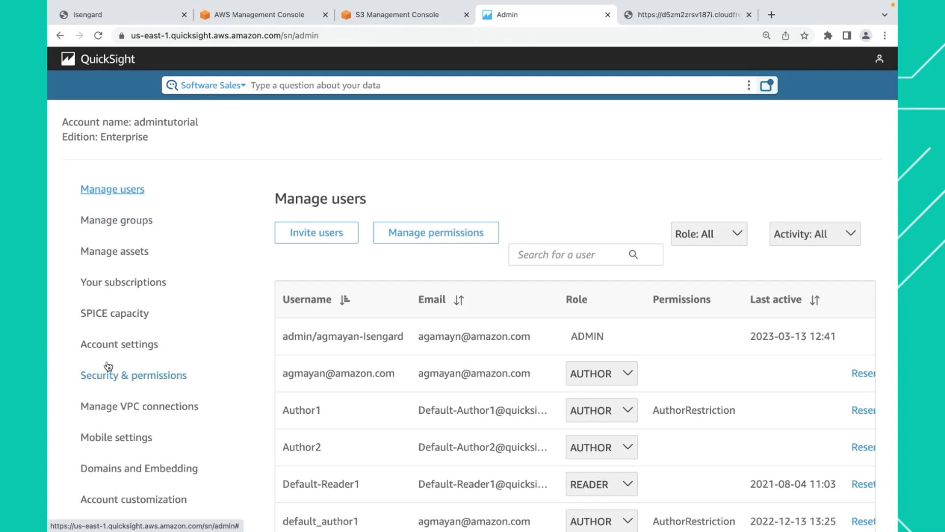
scroll("down", 3)
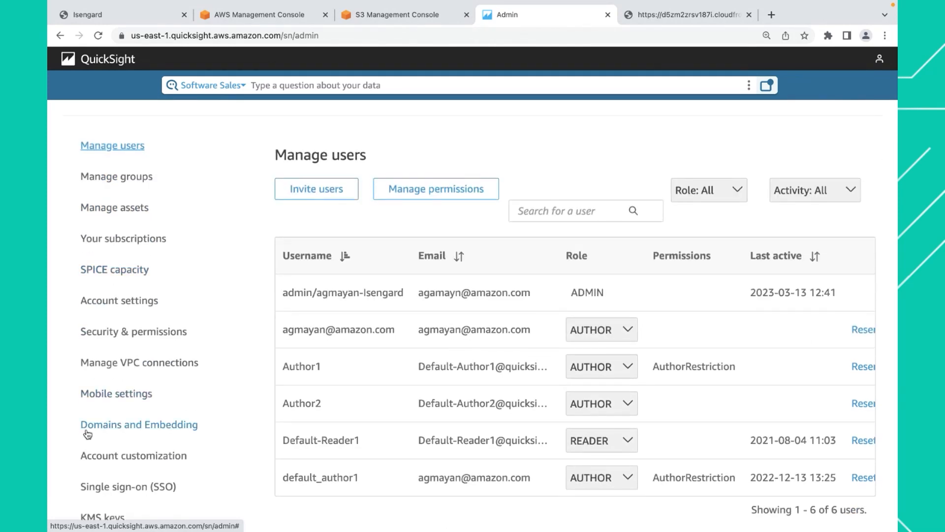
mouse_move(130, 430)
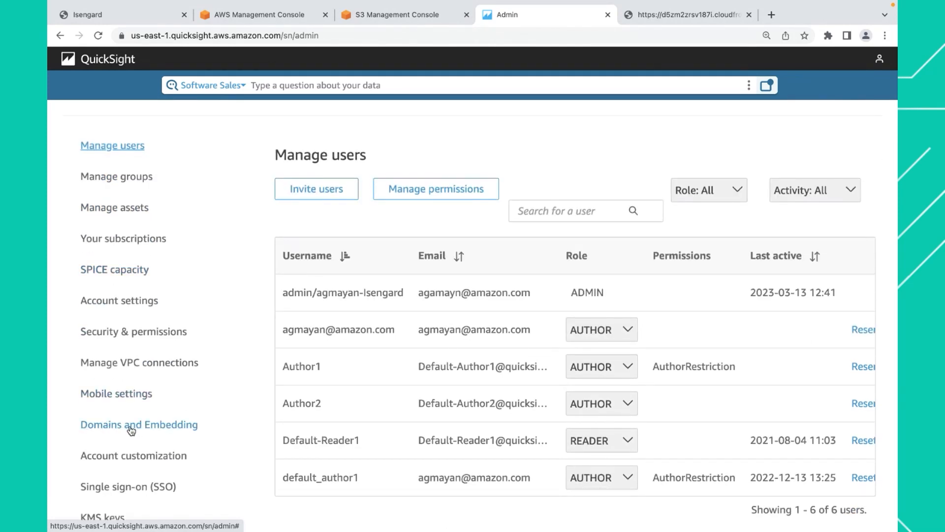
left_click(139, 425)
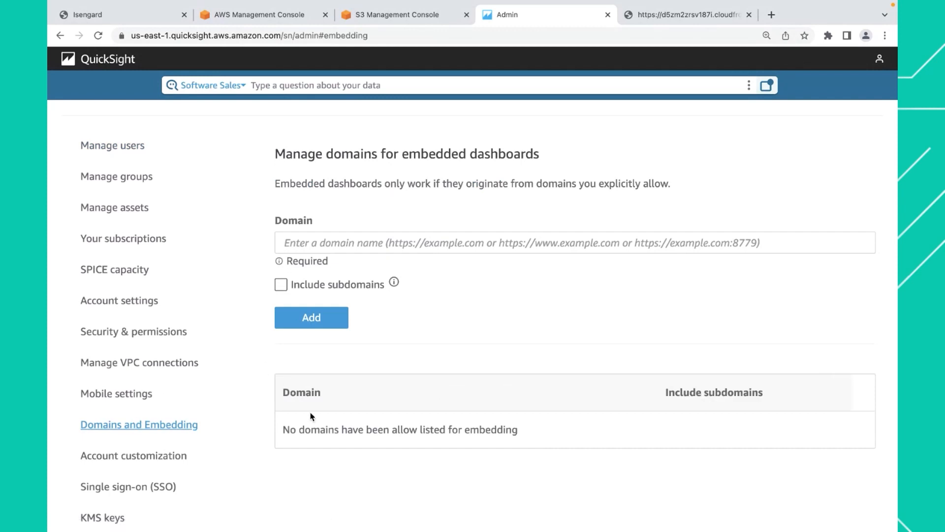
mouse_move(465, 423)
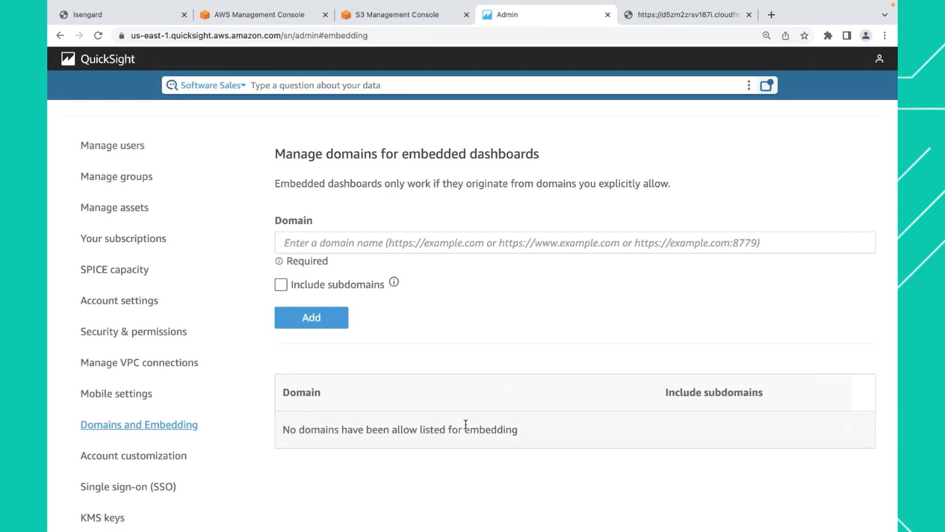
mouse_move(309, 372)
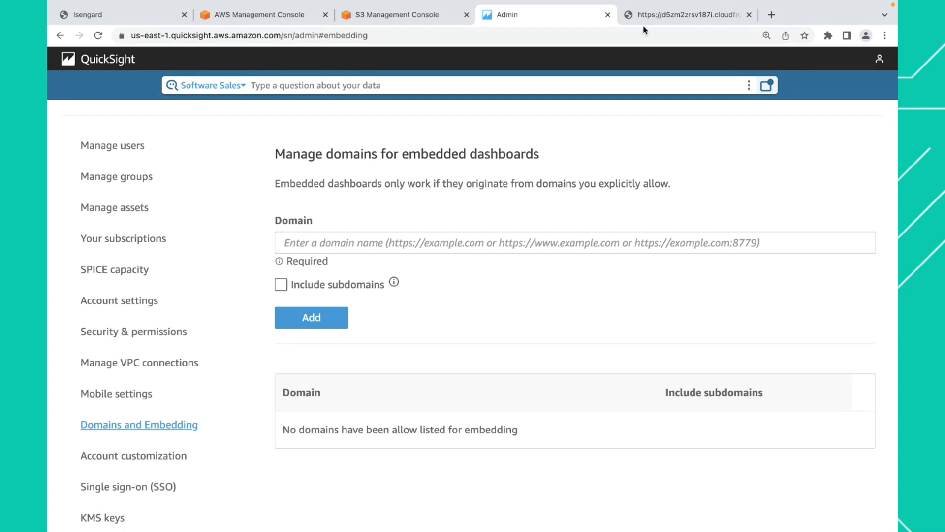
left_click(687, 15)
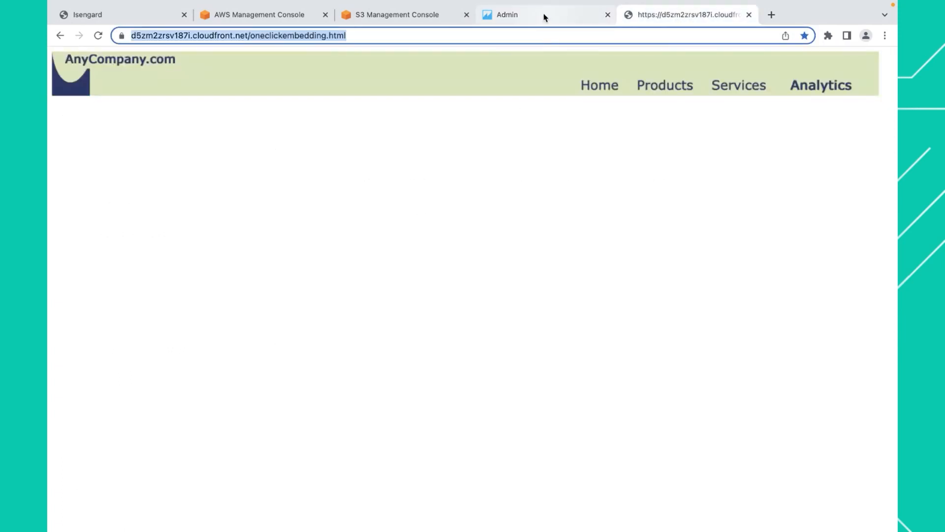
left_click(506, 14)
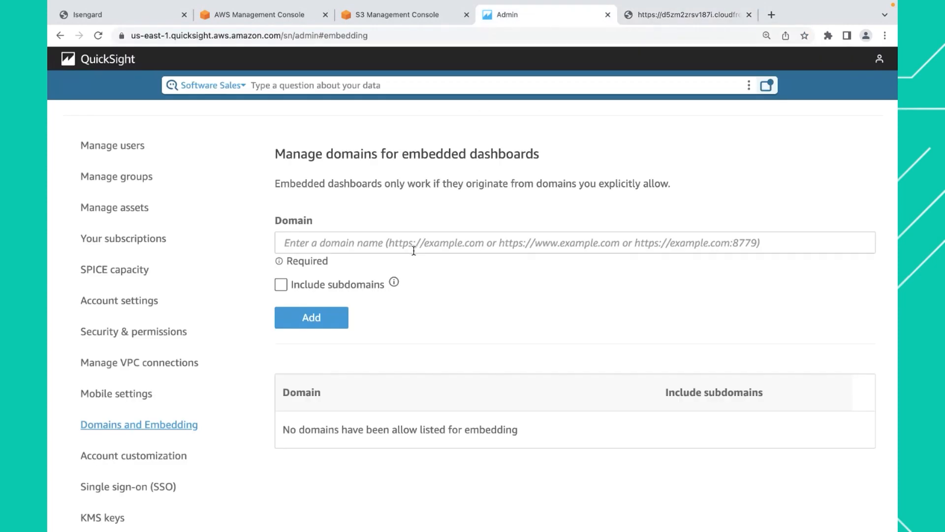
type("https://d5zm2zrsv187i.cloudfront.net/oneclickembedding.html")
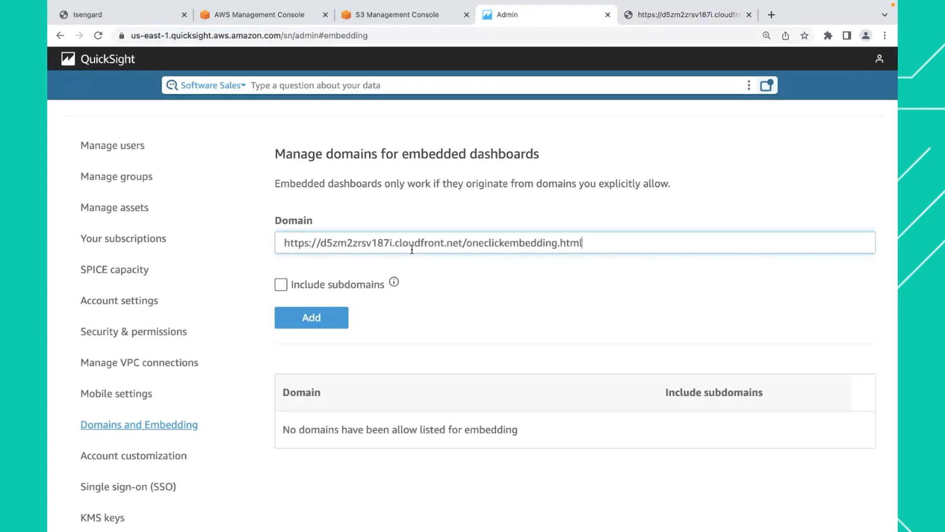
double_click(524, 242)
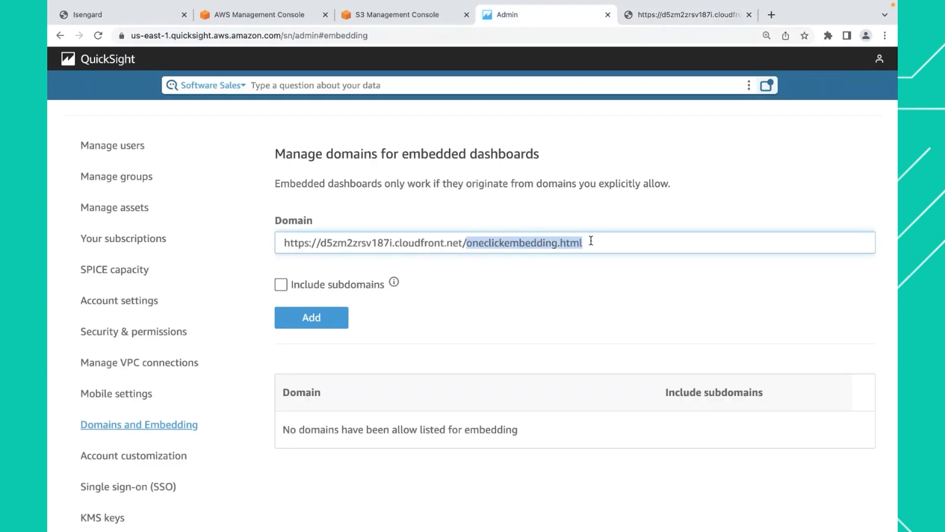
key("Backspace")
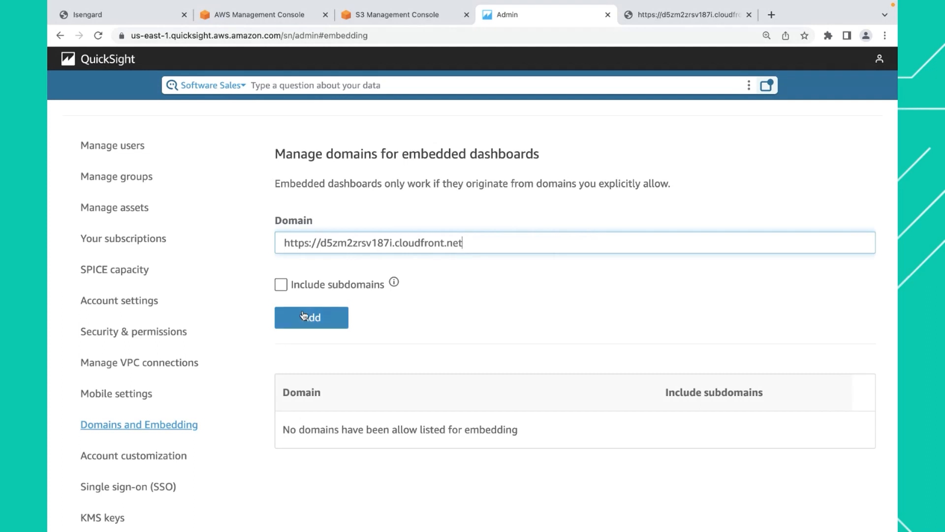
left_click(280, 283)
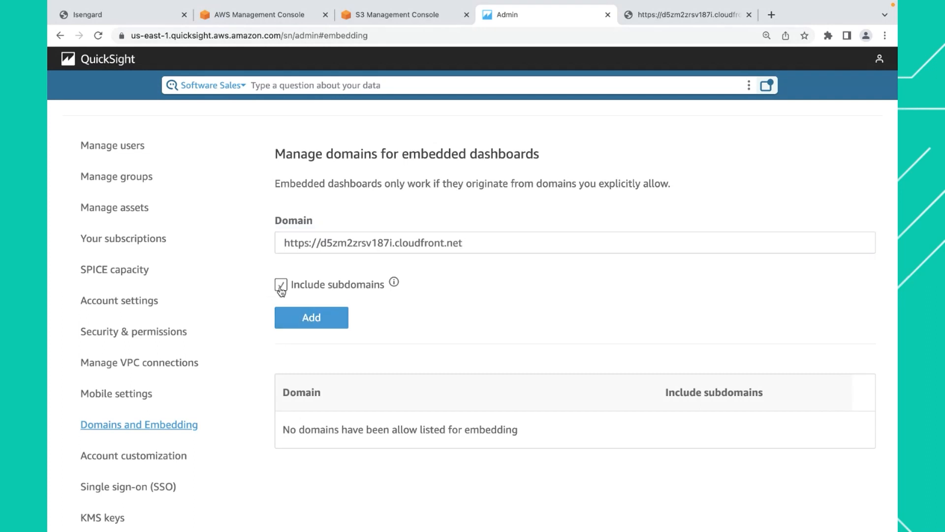
left_click(280, 284)
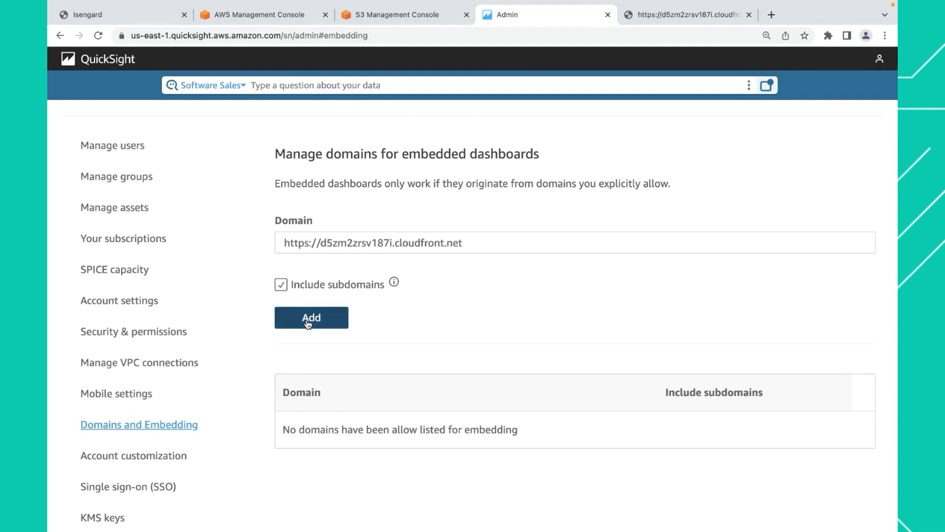
left_click(312, 317)
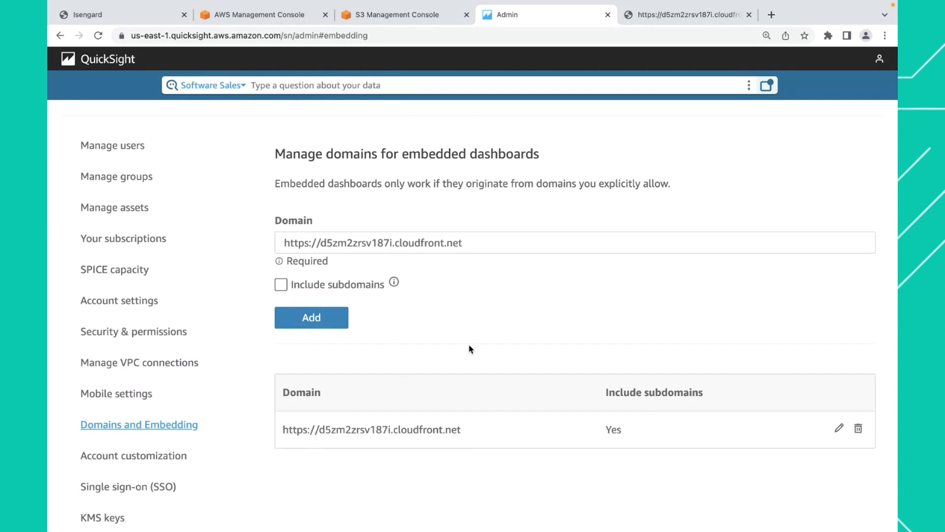
mouse_move(391, 220)
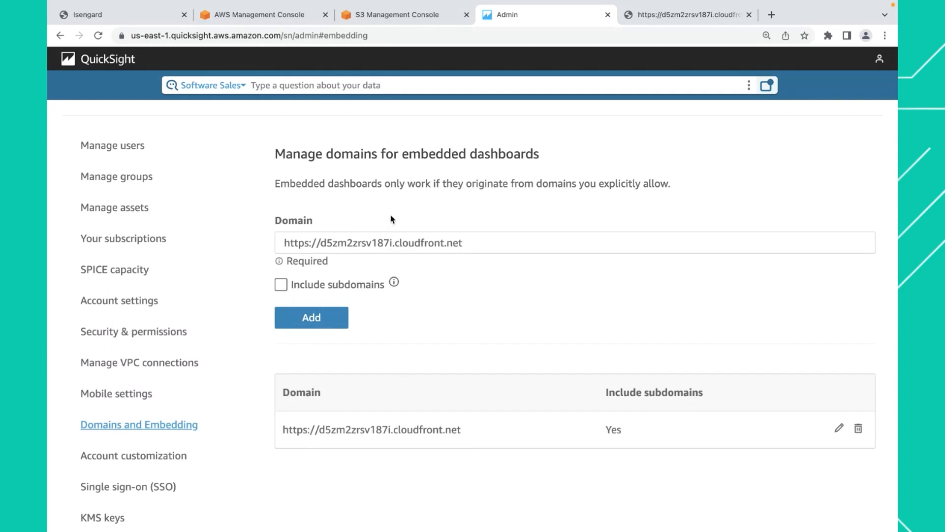
mouse_move(420, 195)
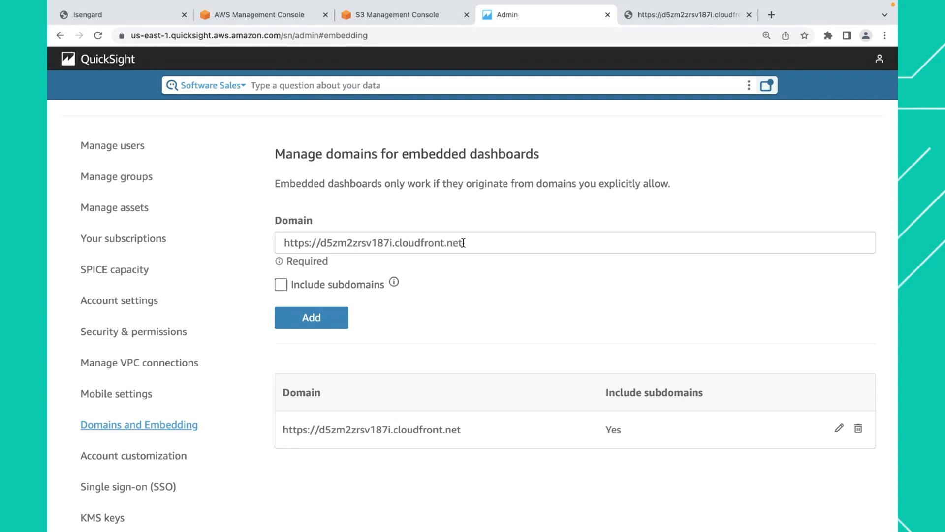
mouse_move(376, 219)
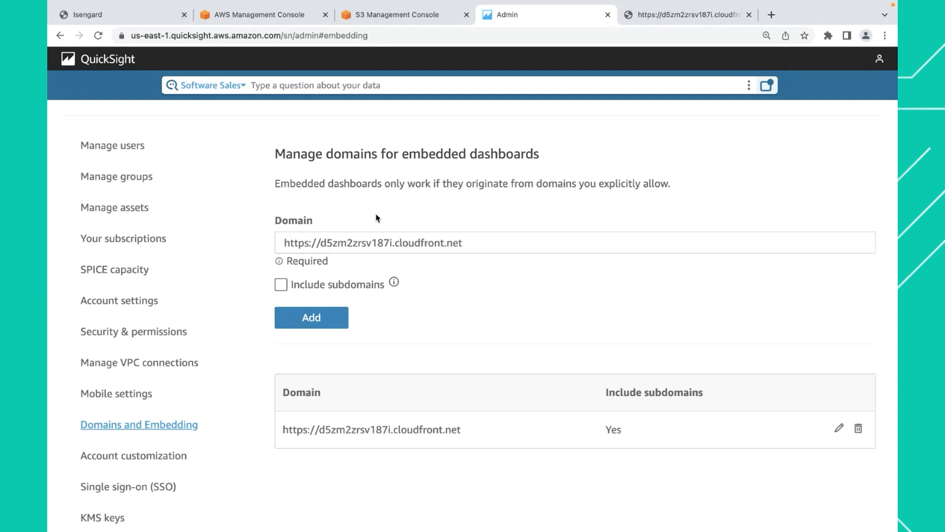
mouse_move(302, 181)
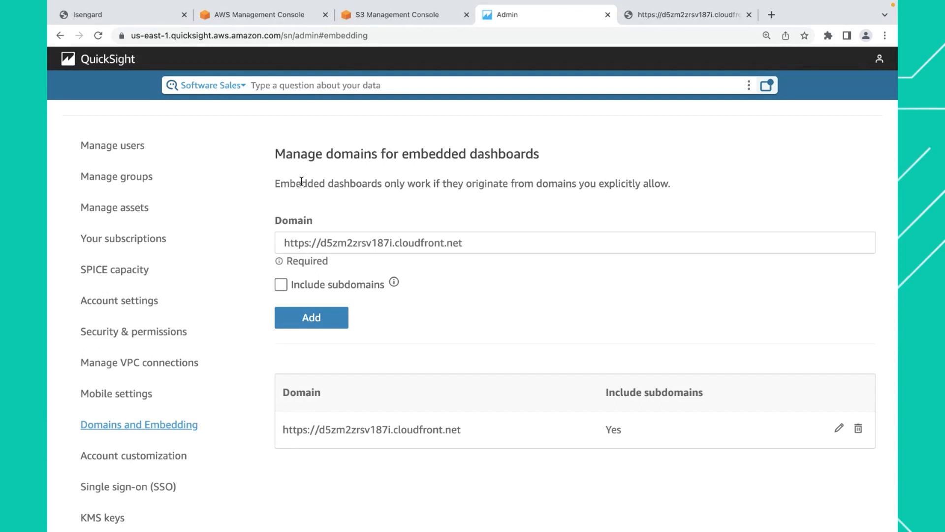
mouse_move(117, 66)
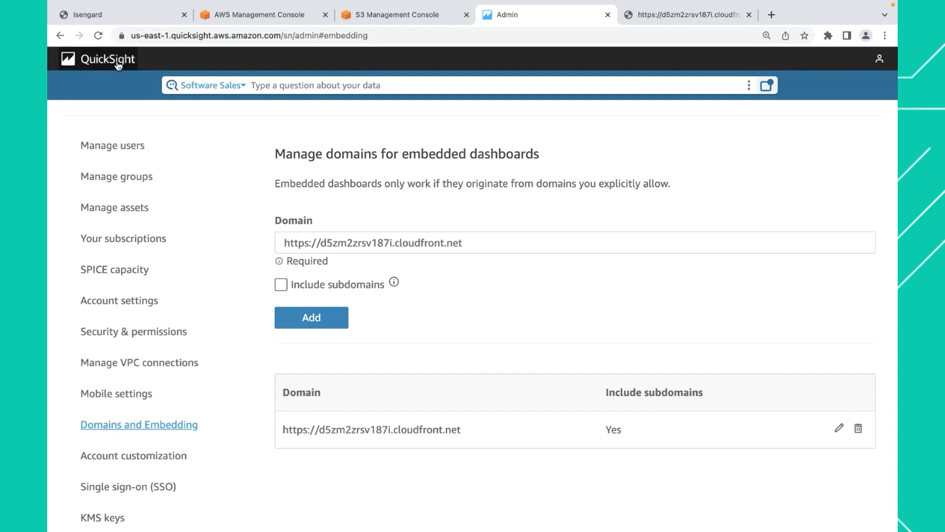
mouse_move(107, 58)
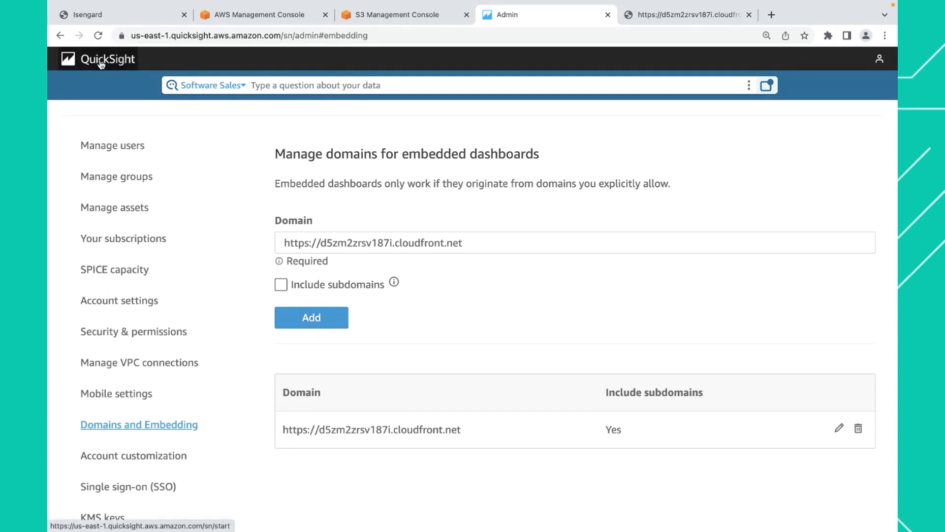
- Copy the Sales Pipeline dashboard's embed code from its Share dashboard page
left_click(107, 59)
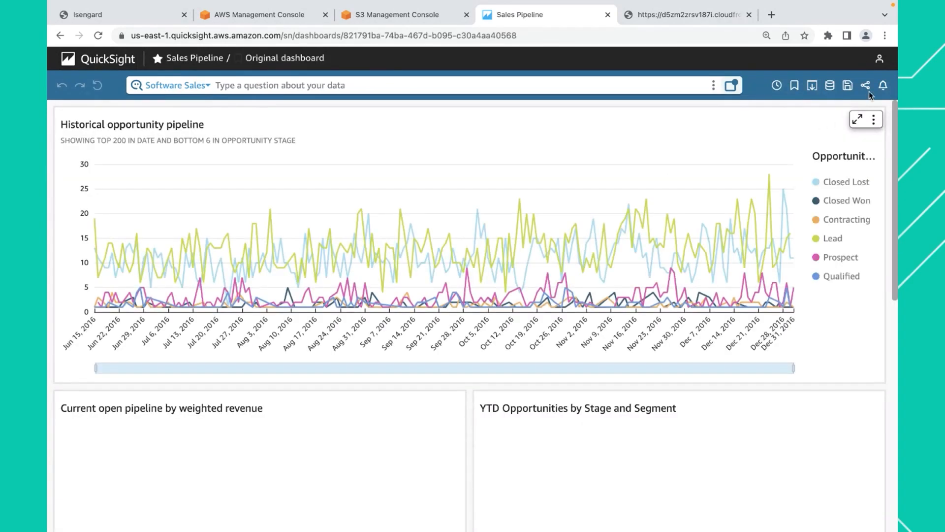
left_click(866, 85)
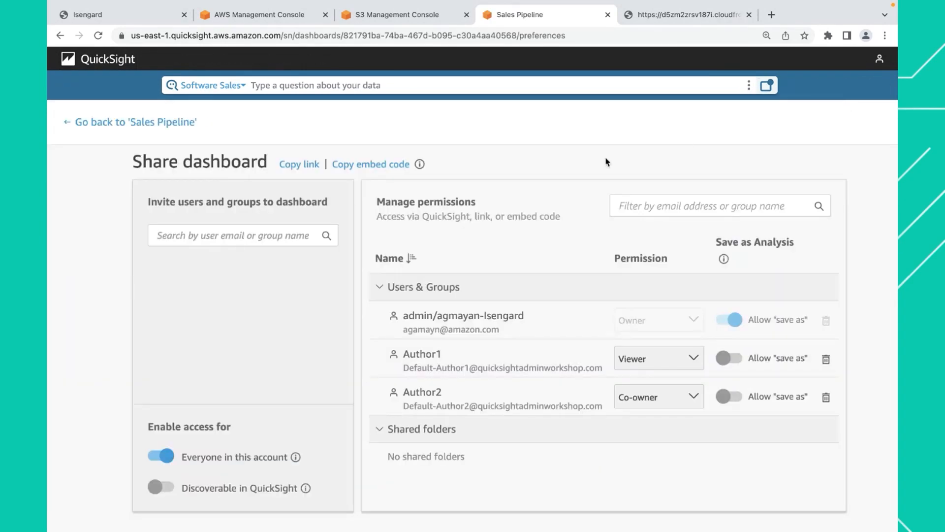
left_click(371, 164)
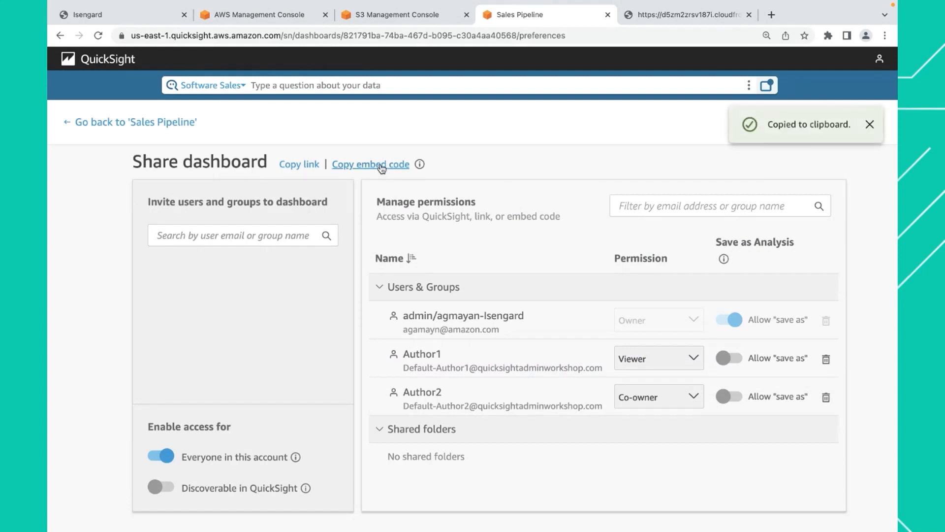
mouse_move(467, 162)
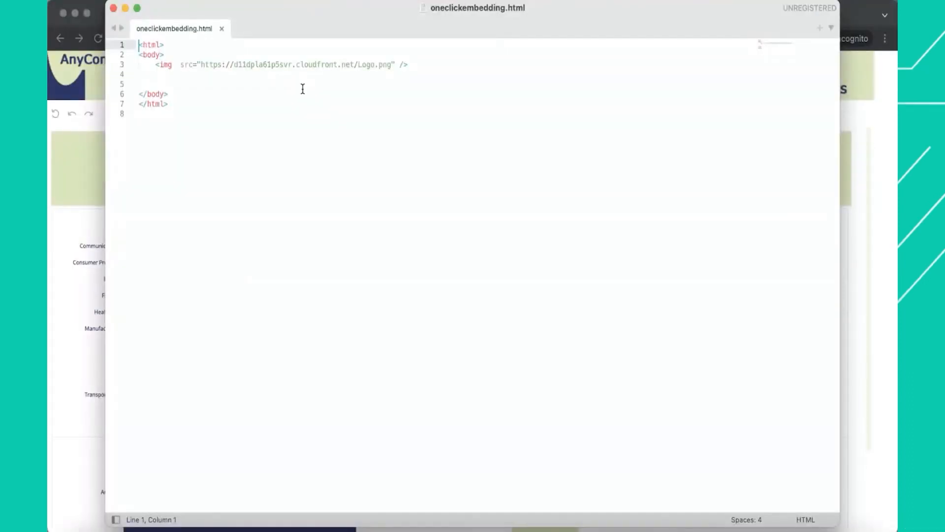
- Place the dashboard iframe in oneclickembedding.html with width 1395, dismissing the Sublime license prompt
left_click(156, 74)
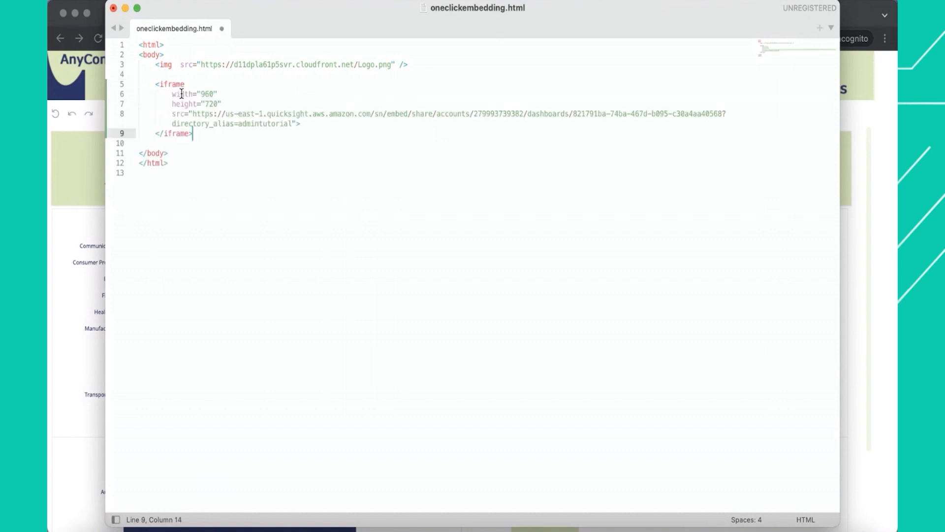
double_click(208, 94)
type("1395")
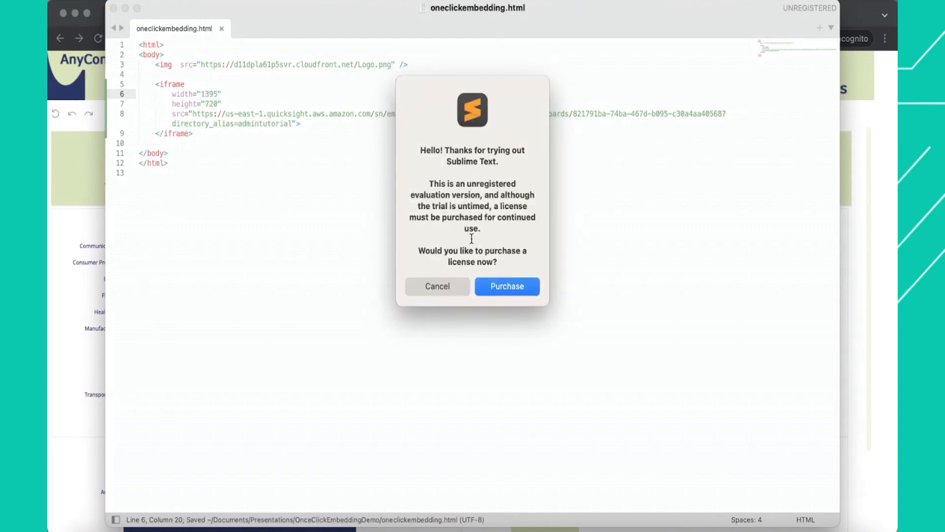
left_click(436, 285)
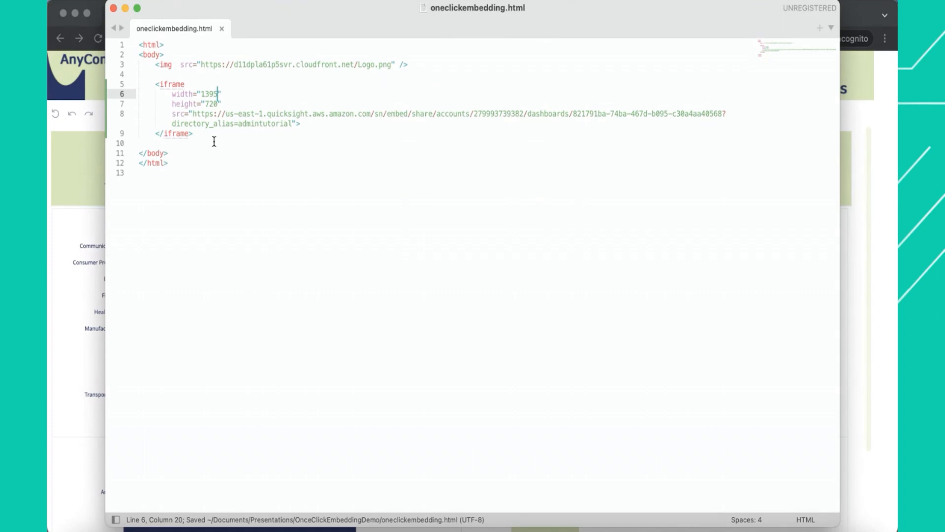
left_click(155, 143)
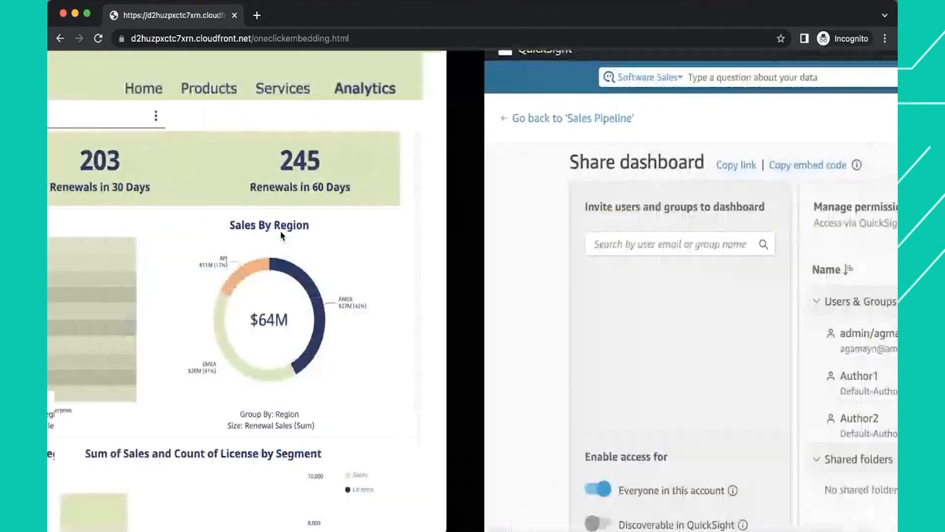
- Upload oneclickembedding.html into the oneclickembeddingdemo S3 bucket
left_click(391, 15)
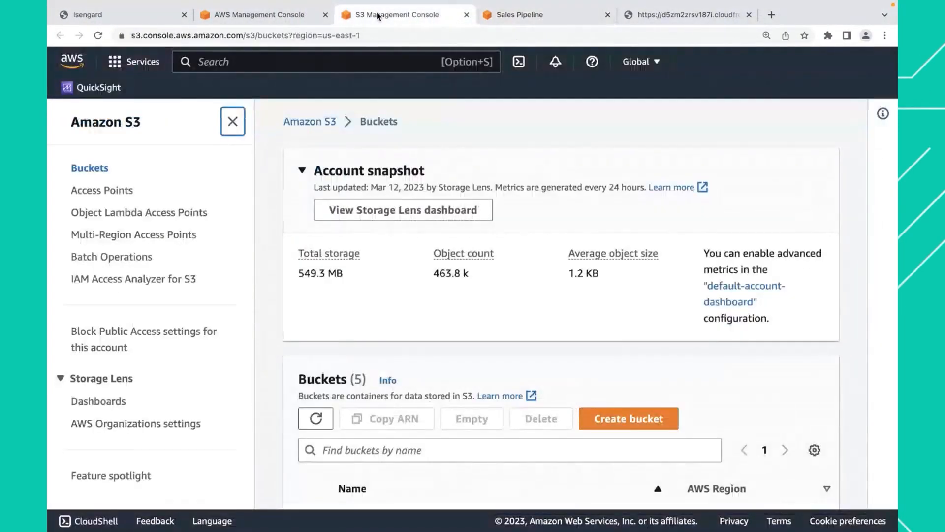
scroll("down", 3)
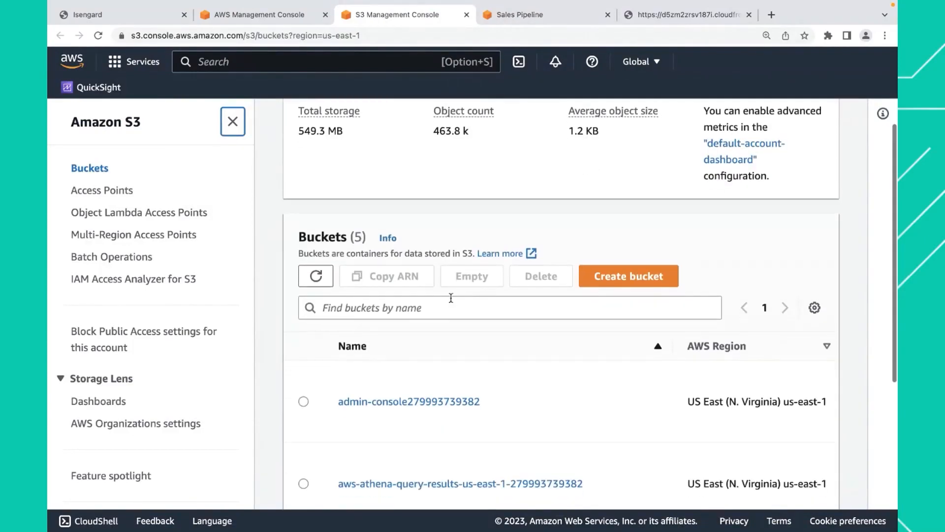
left_click(397, 454)
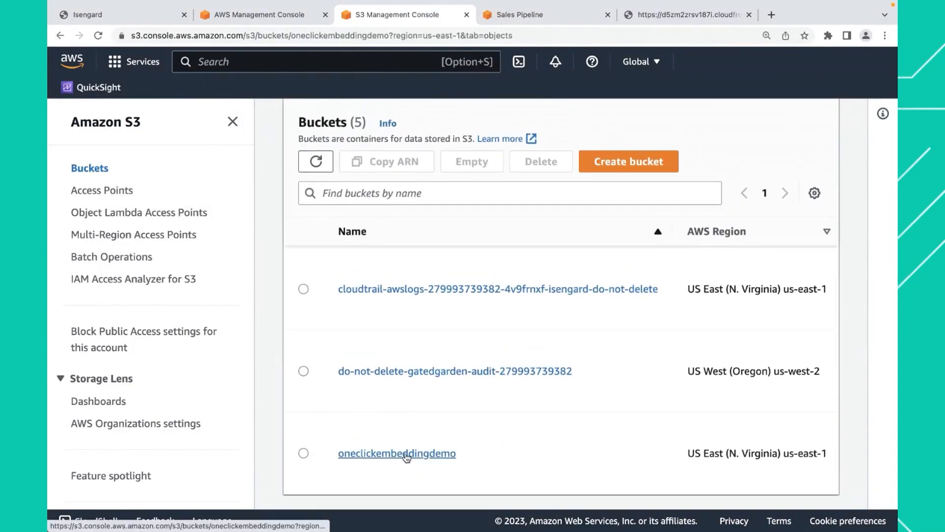
left_click(397, 453)
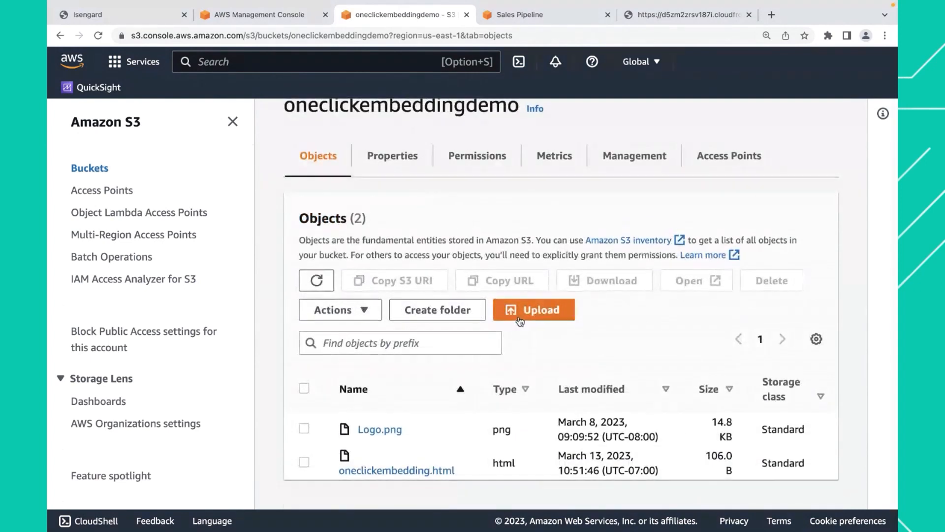
left_click(533, 309)
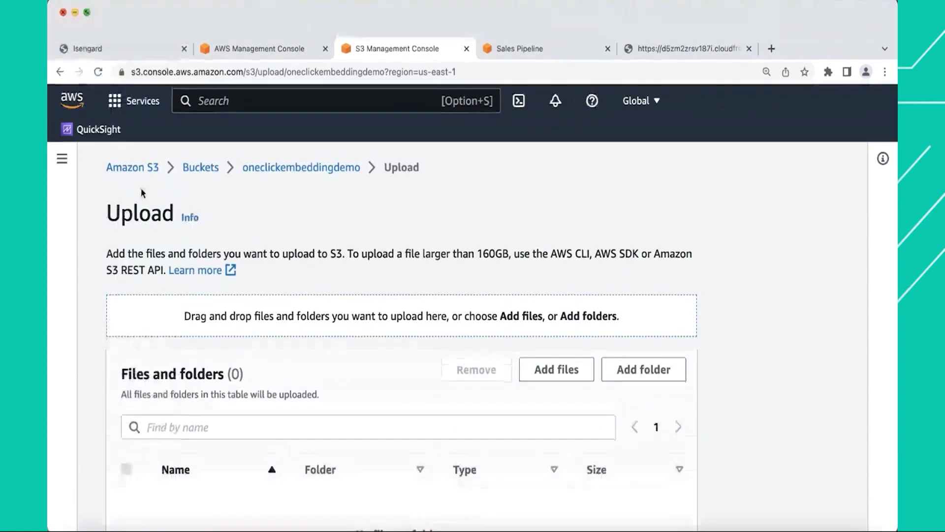
left_click(555, 369)
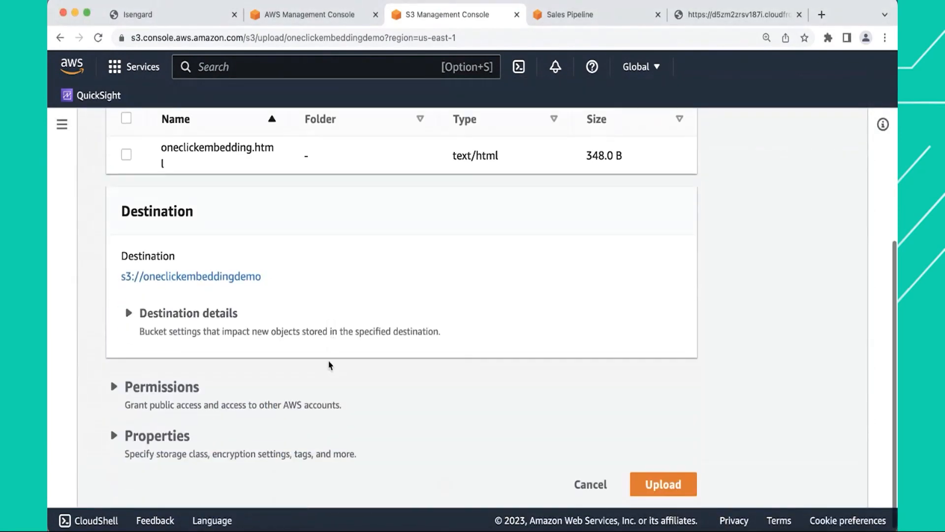
left_click(662, 484)
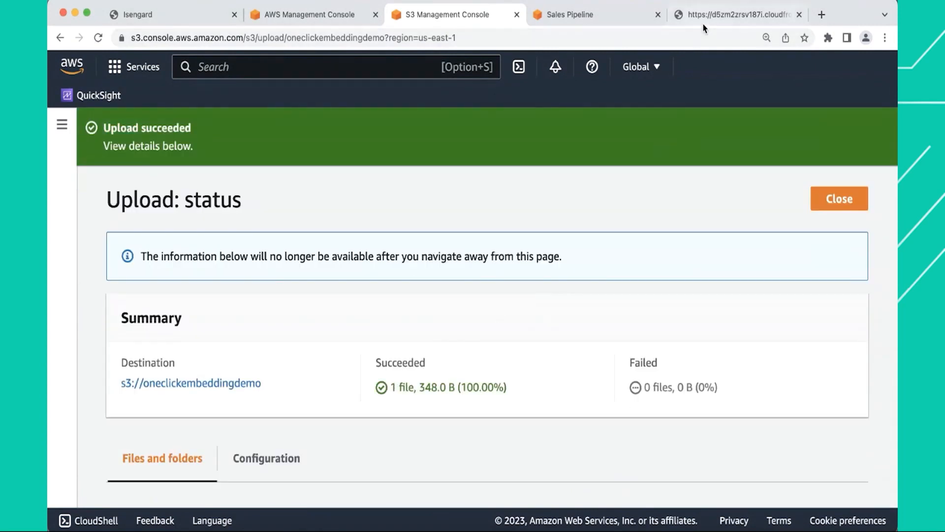
- Reload the AnyCompany.com page so the embedded Sales Pipeline dashboard renders
left_click(738, 14)
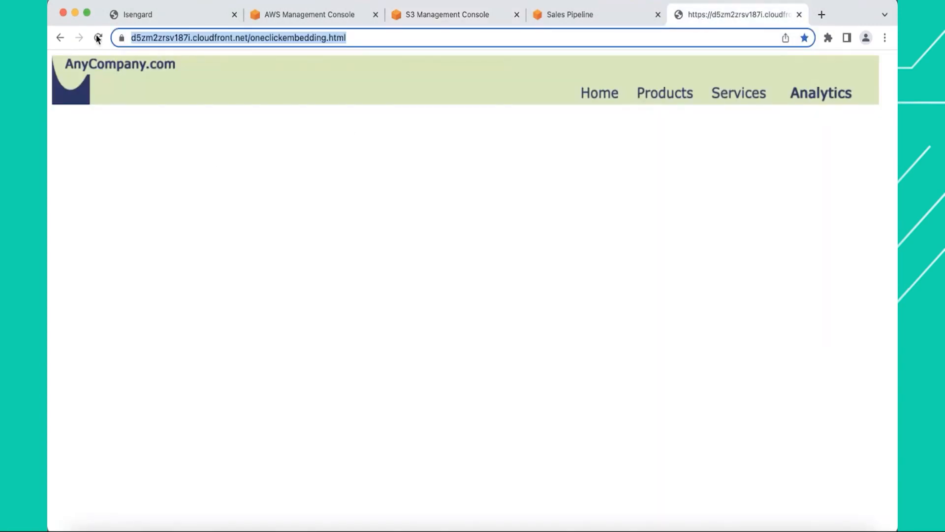
left_click(99, 37)
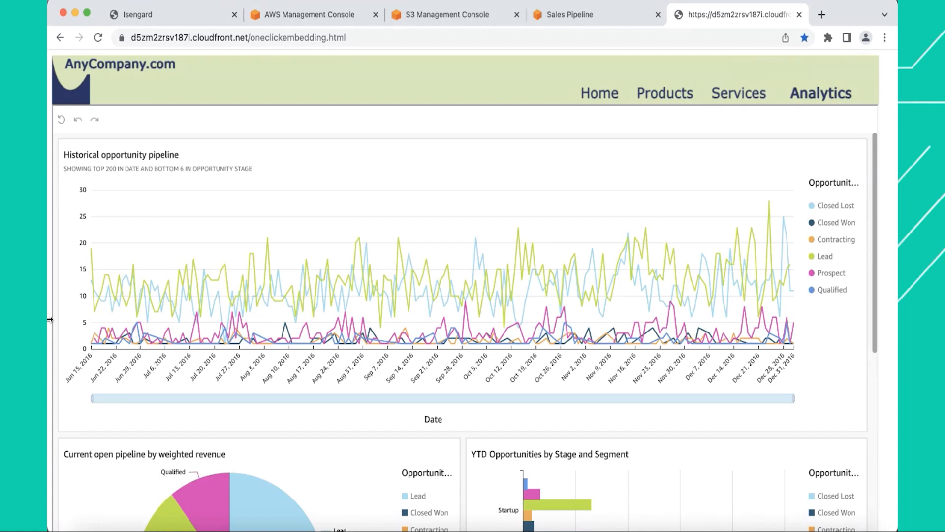
mouse_move(295, 193)
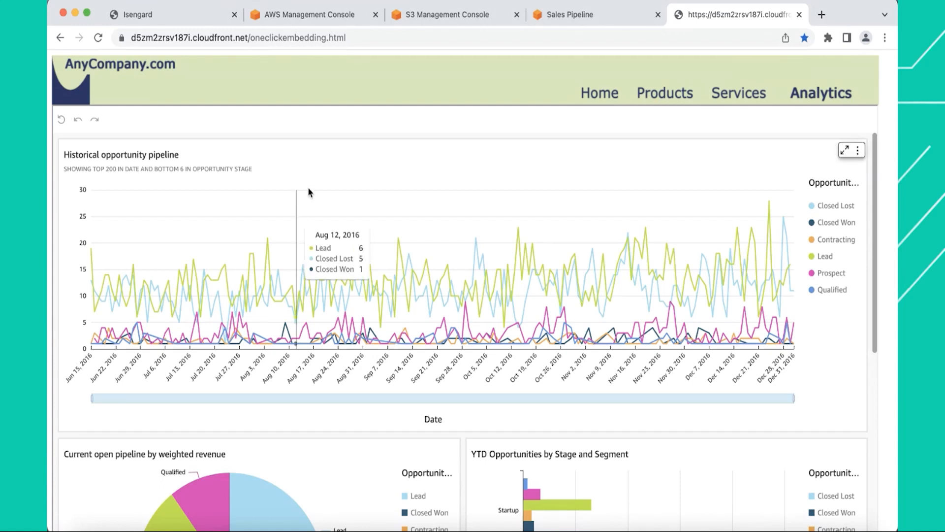
mouse_move(498, 116)
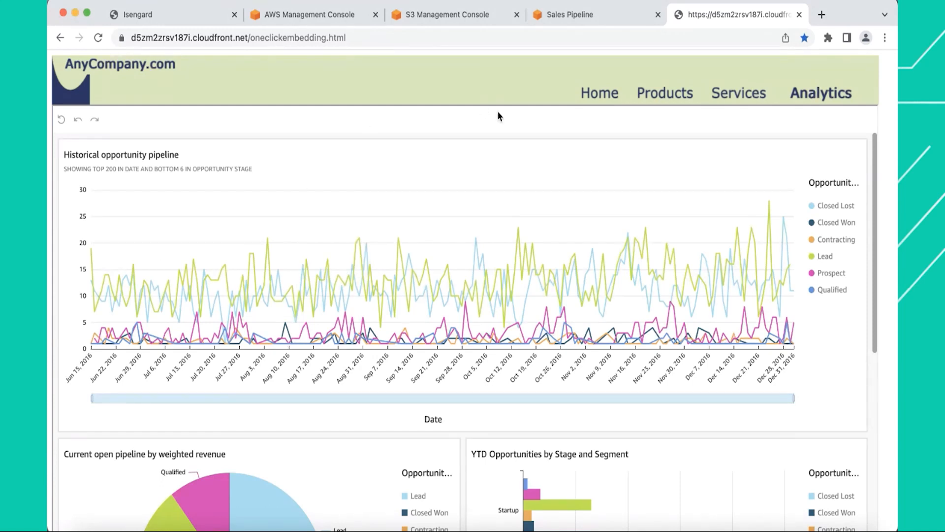
mouse_move(554, 111)
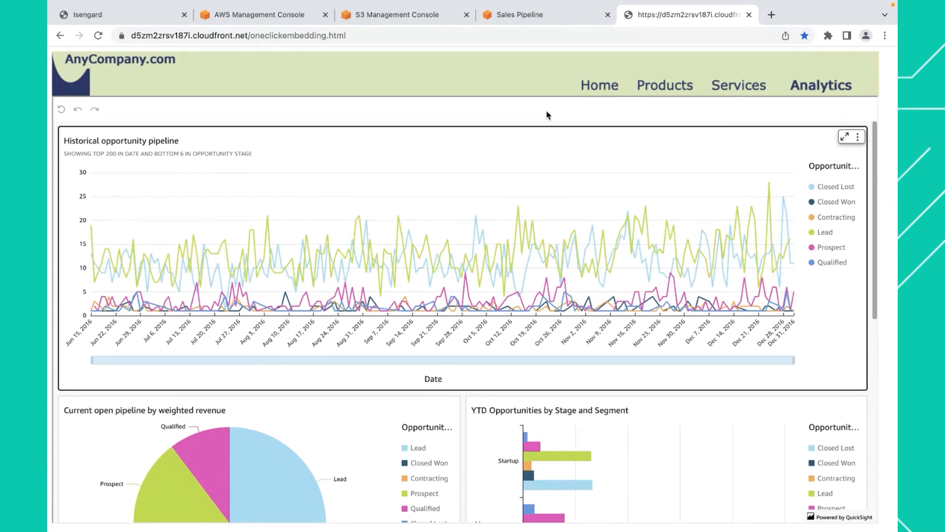
mouse_move(808, 118)
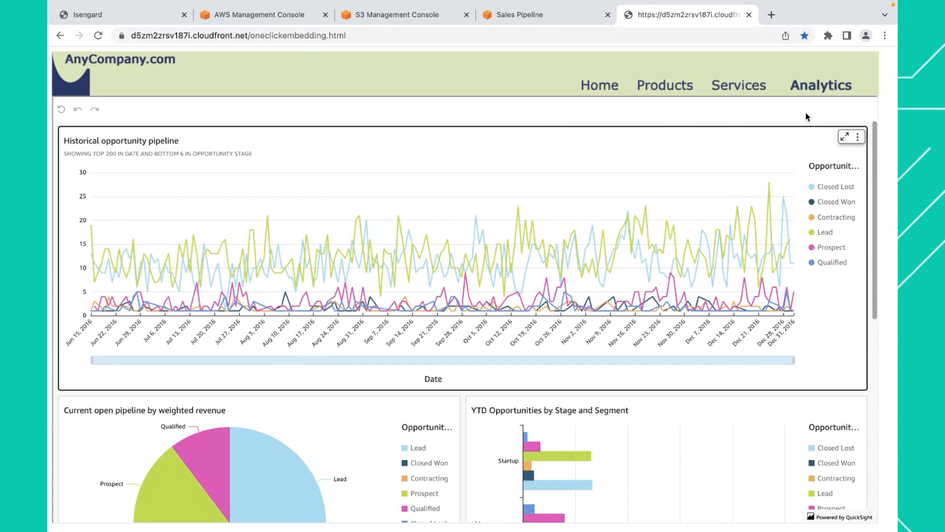
mouse_move(863, 130)
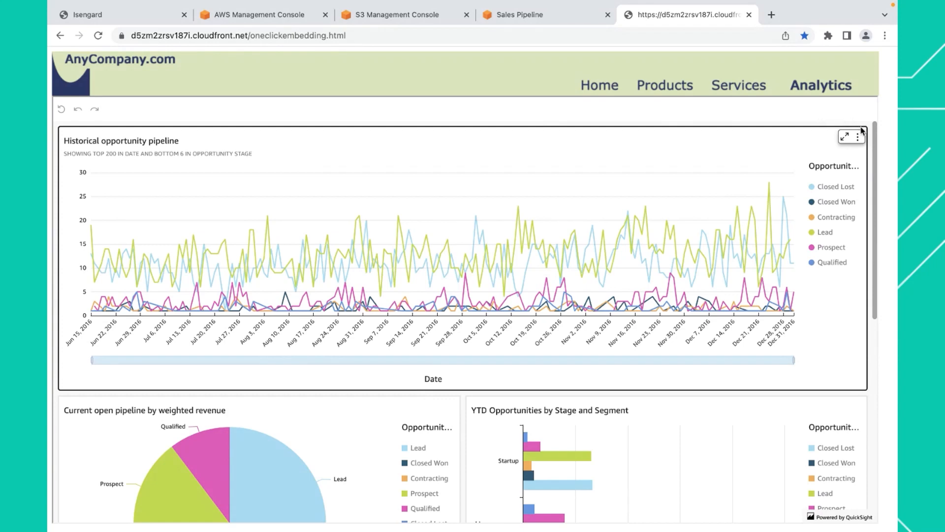
mouse_move(846, 136)
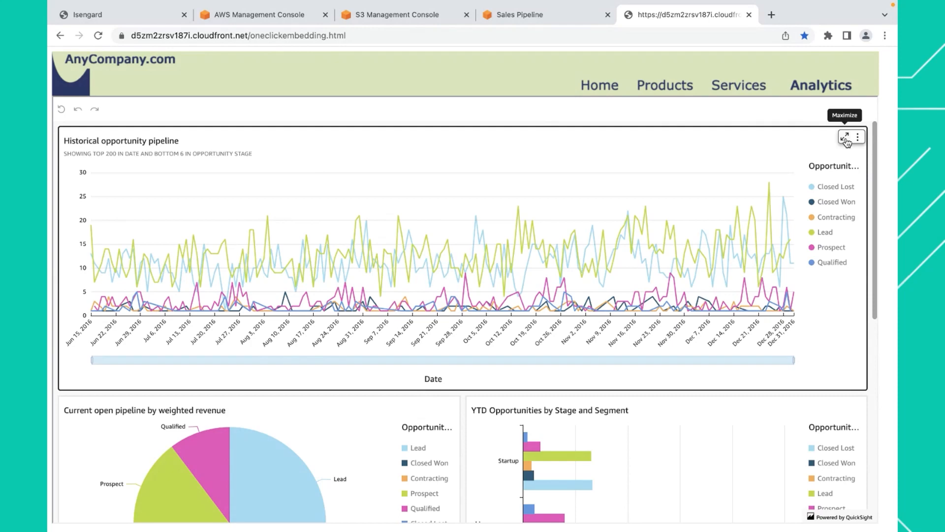
left_click(857, 137)
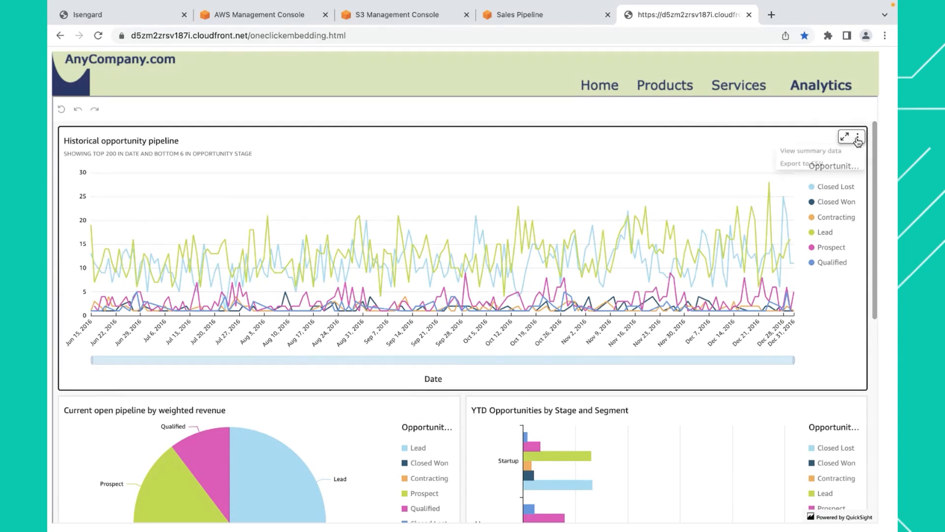
left_click(856, 137)
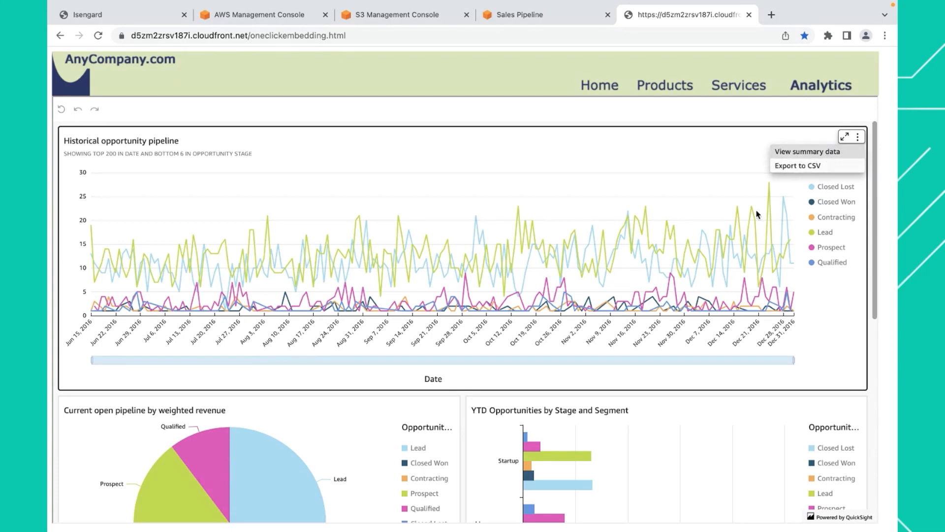
- Scroll through the embedded dashboard's historical pipeline and regional charts
scroll("down", 3)
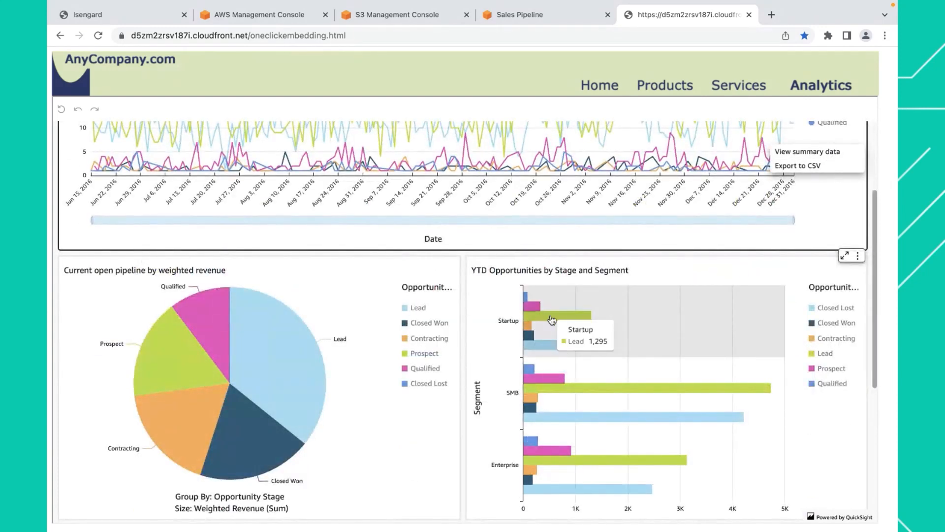
mouse_move(545, 321)
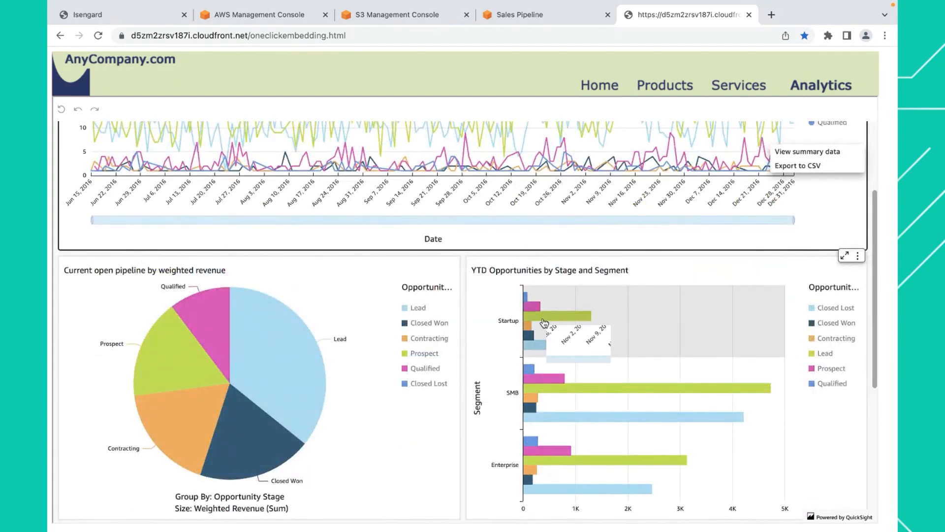
scroll("down", 3)
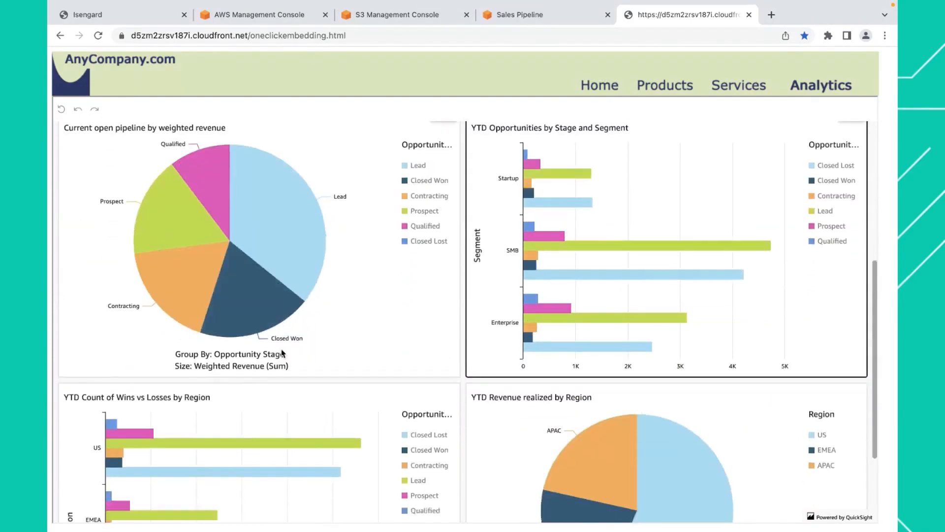
scroll("down", 3)
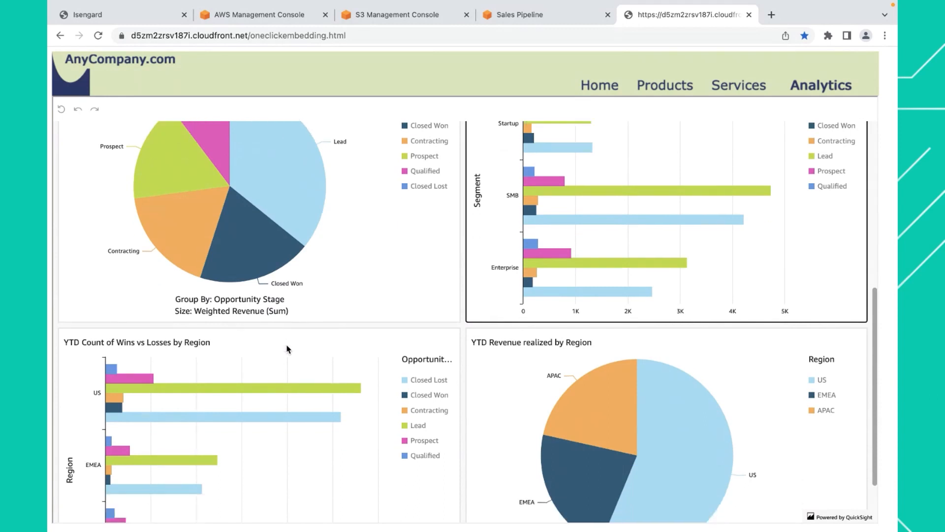
scroll("down", 3)
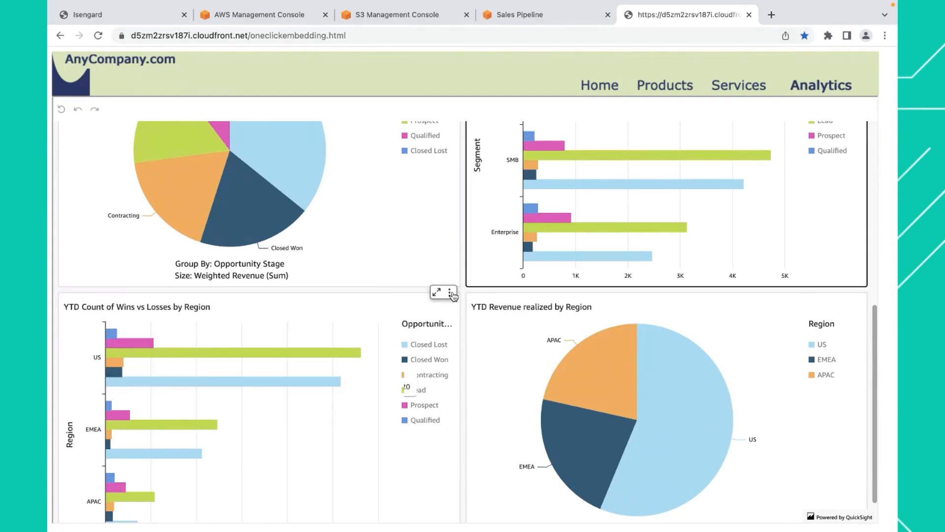
mouse_move(459, 319)
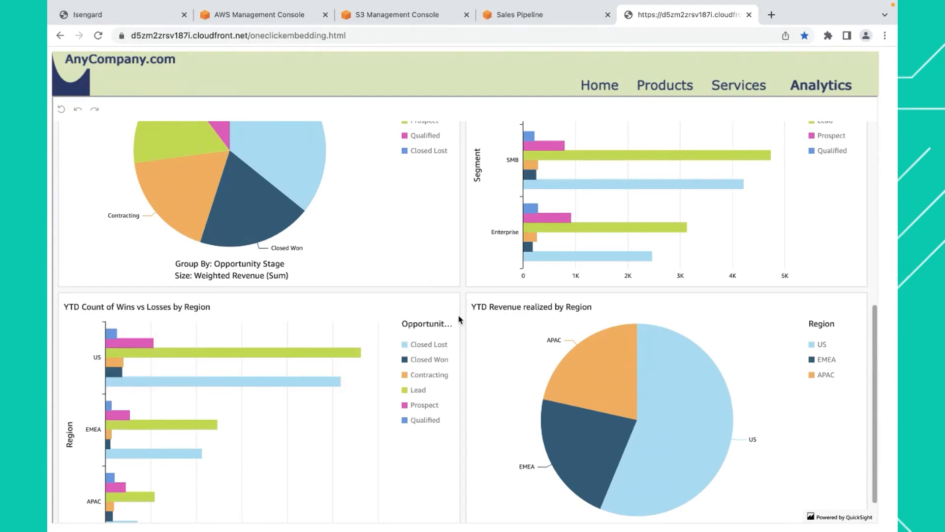
scroll("down", 3)
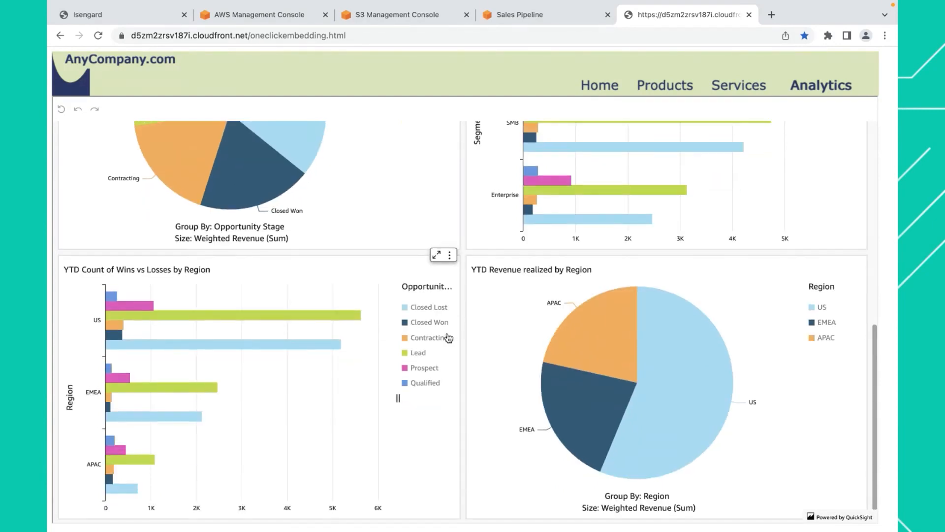
scroll("up", 3)
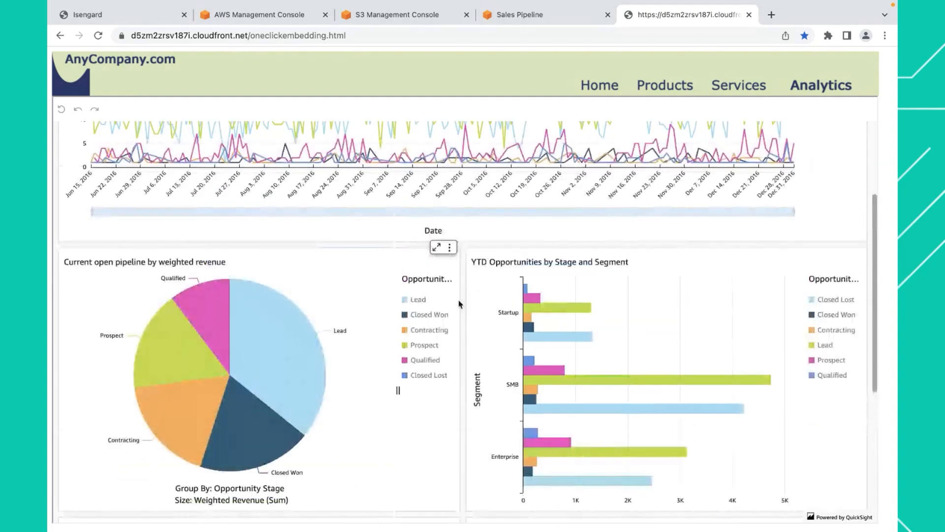
scroll("up", 3)
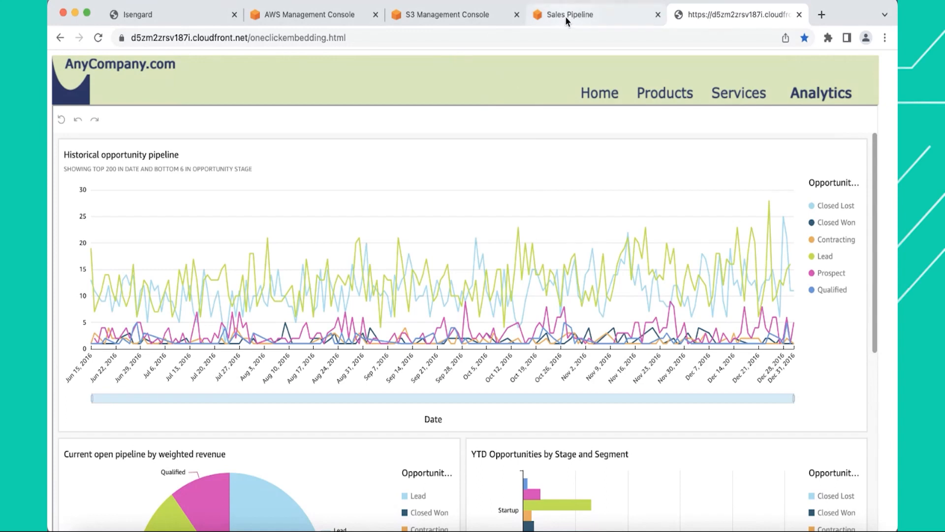
mouse_move(293, 245)
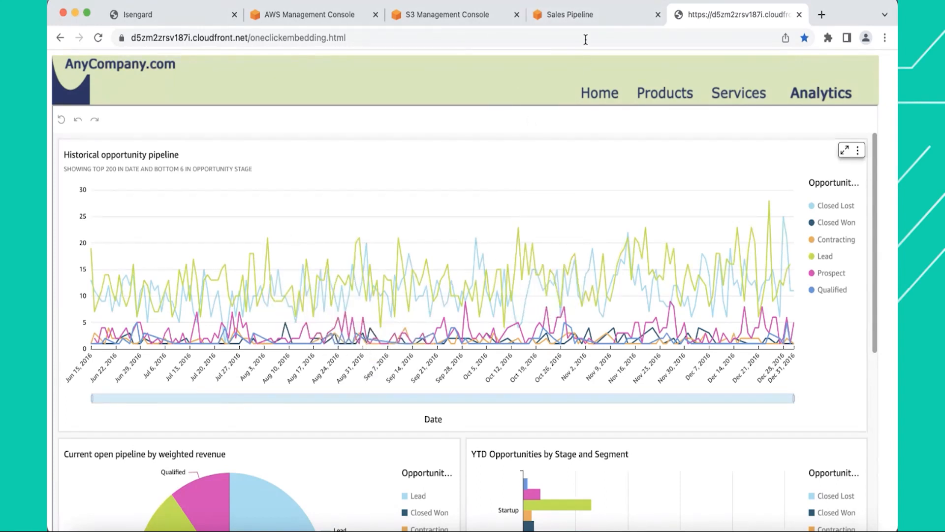
- Use Embed visual on the Historical opportunity pipeline chart and copy its code
left_click(570, 14)
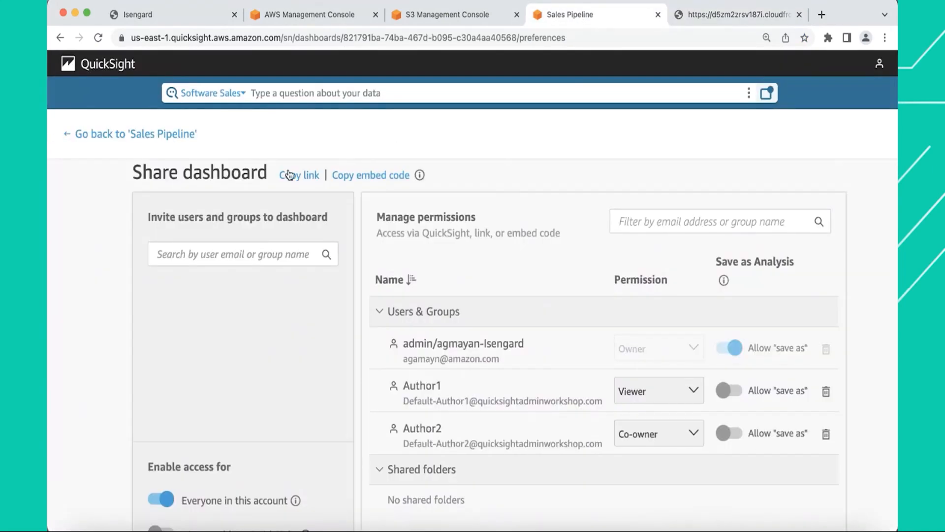
left_click(135, 134)
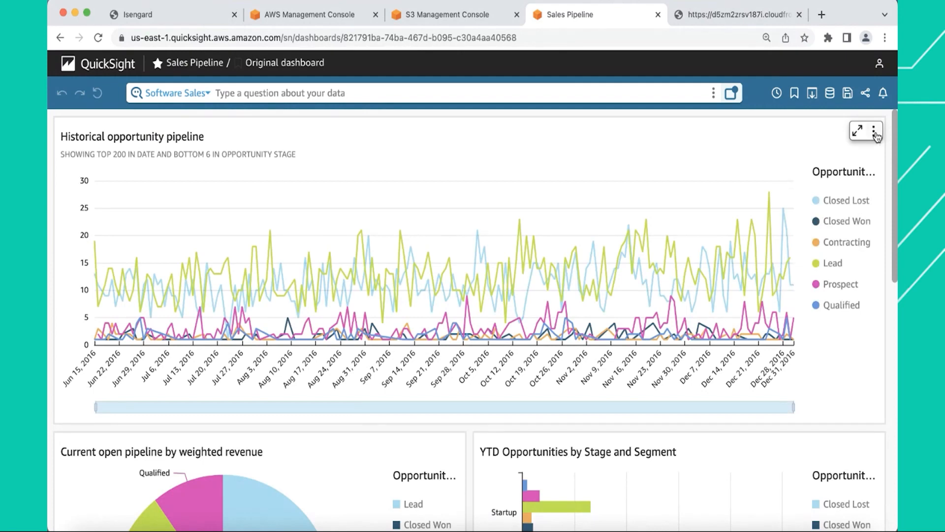
left_click(874, 130)
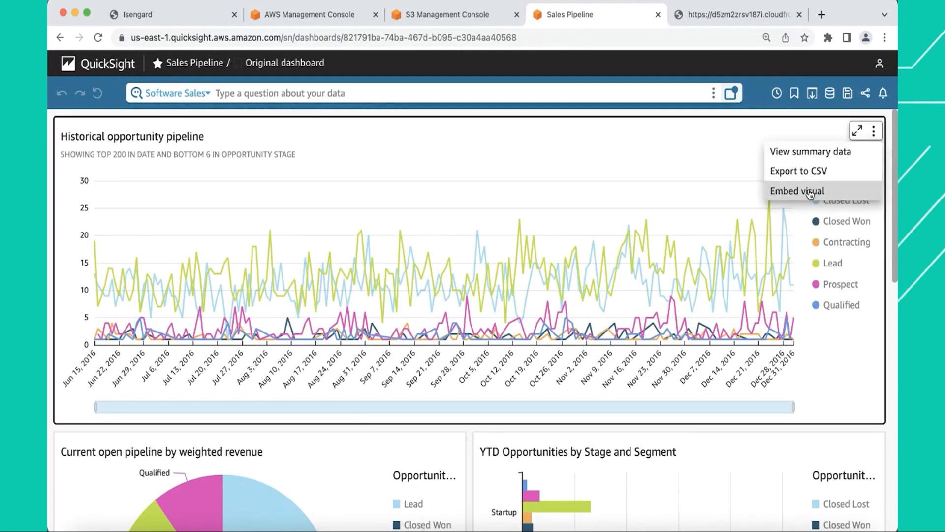
left_click(796, 190)
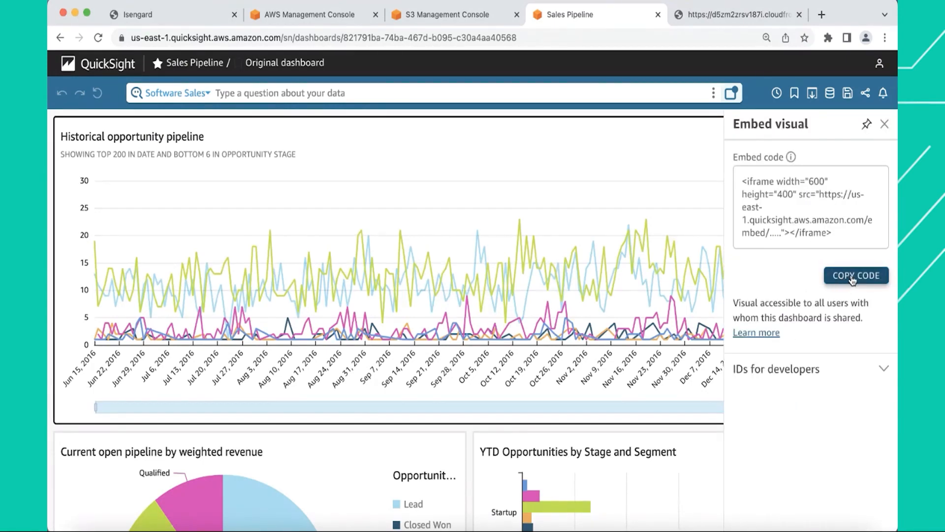
left_click(855, 275)
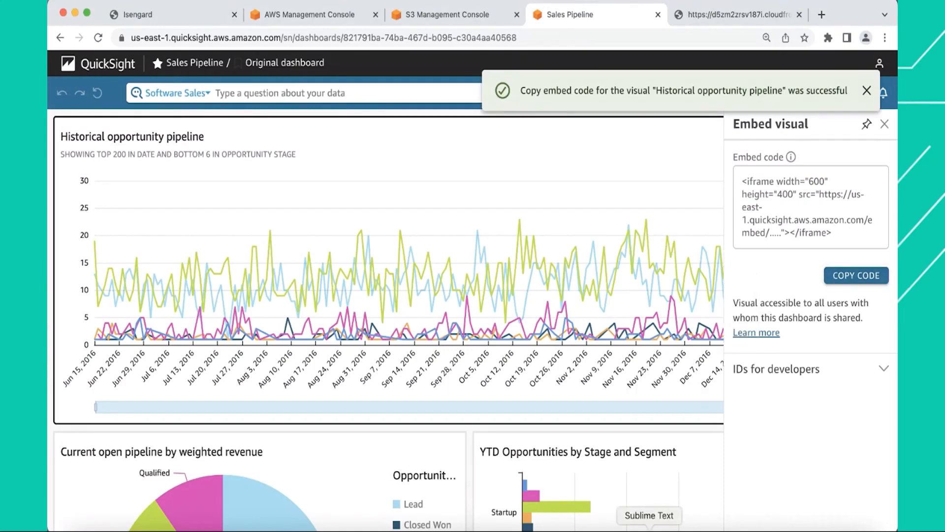
left_click(649, 515)
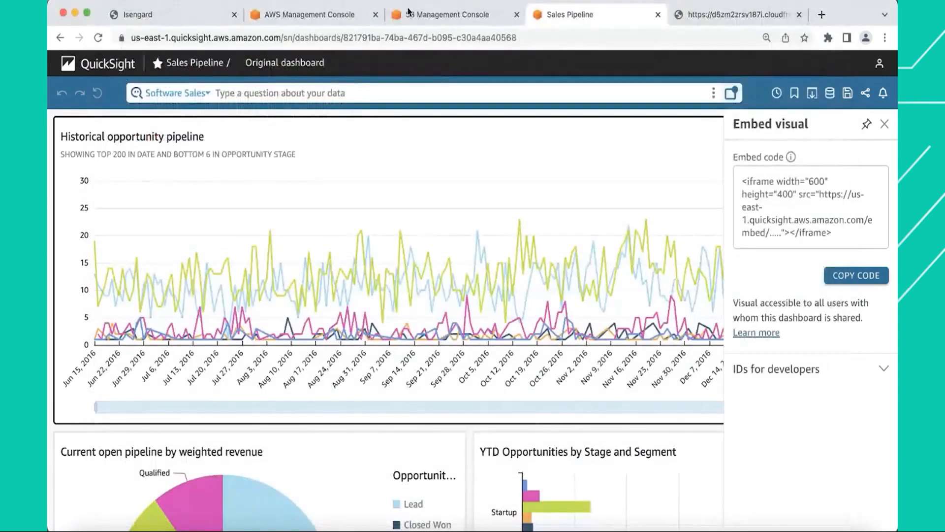
- Upload the updated oneclickembedding.html to the oneclickembeddingdemo bucket again
left_click(449, 13)
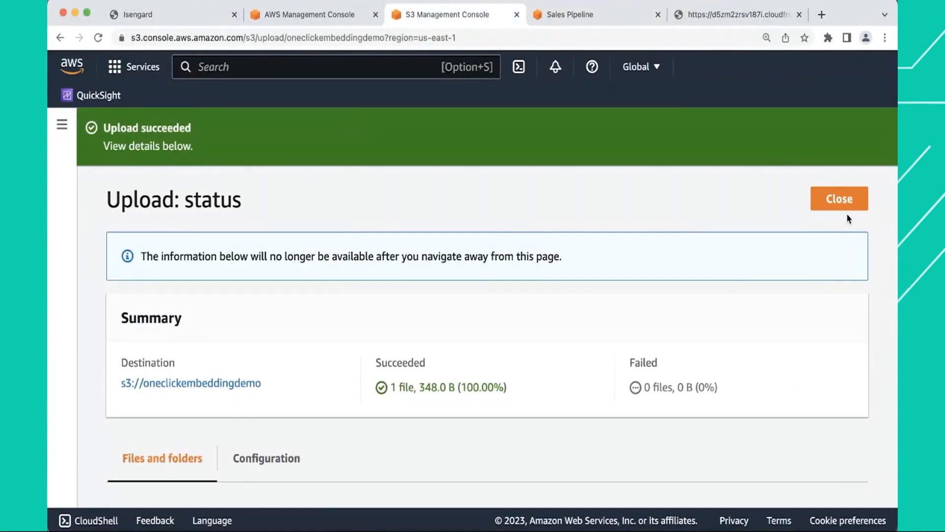
left_click(839, 199)
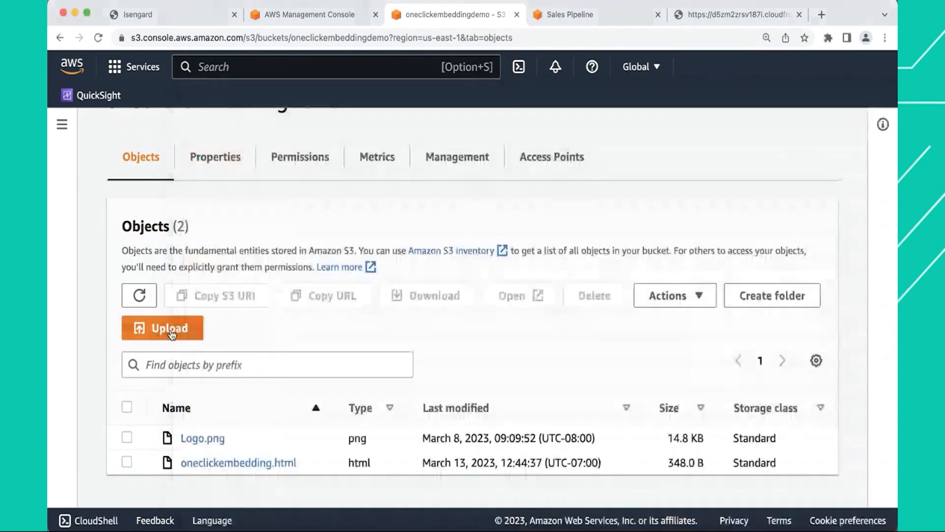
left_click(162, 328)
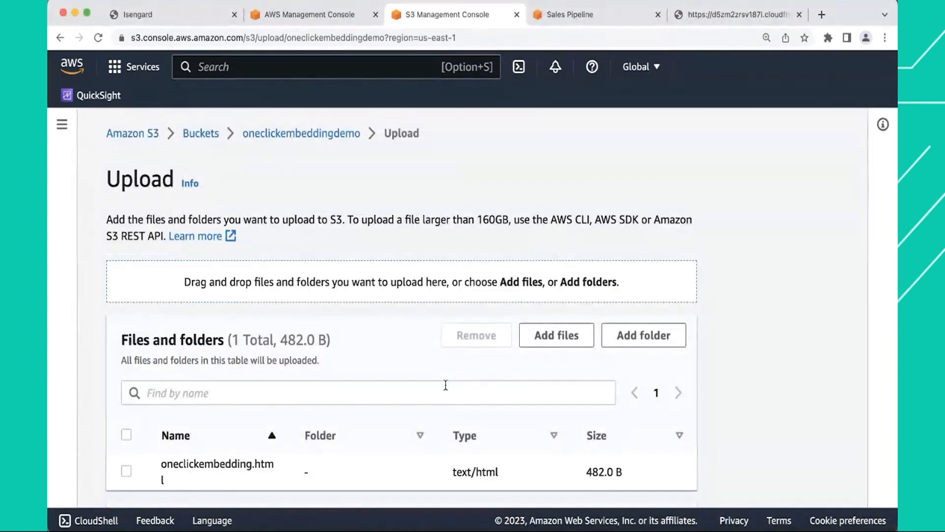
scroll("down", 3)
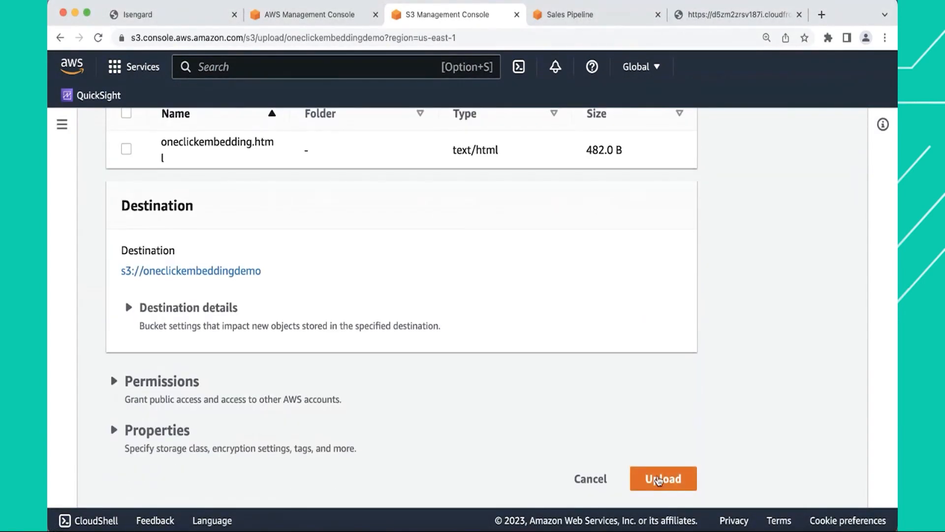
left_click(663, 479)
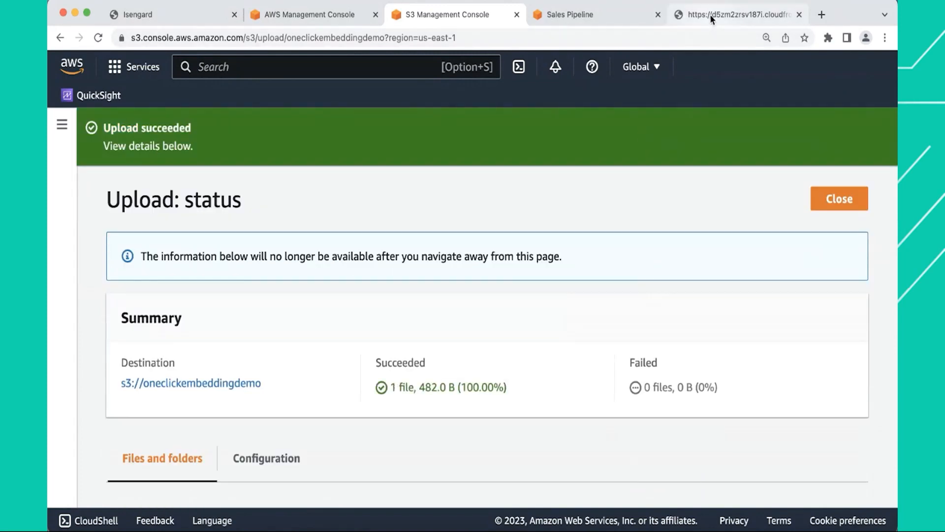
- Reload the AnyCompany.com page to show only the Historical opportunity pipeline visual
left_click(735, 14)
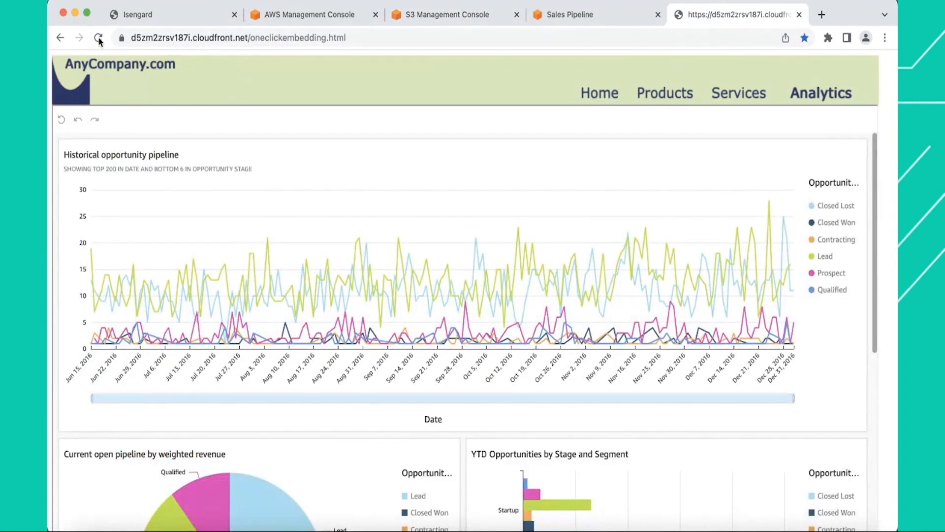
left_click(98, 38)
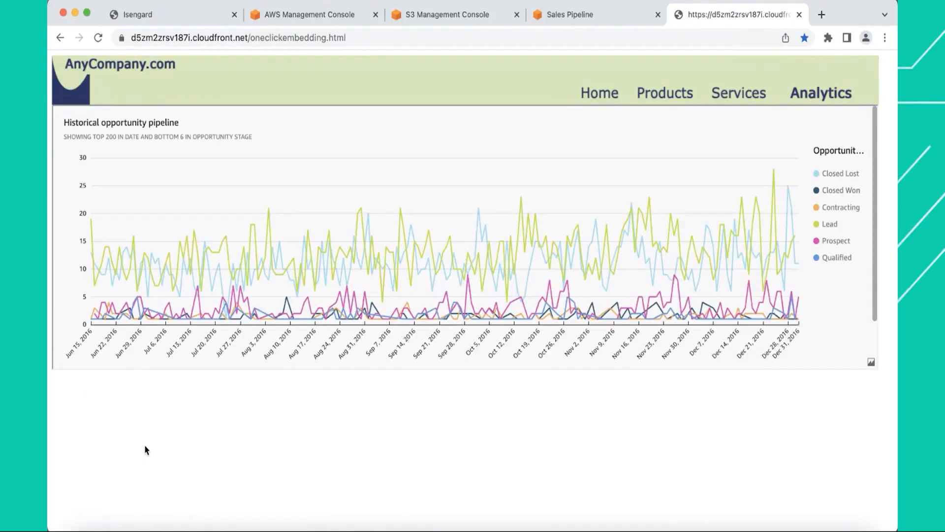
mouse_move(214, 435)
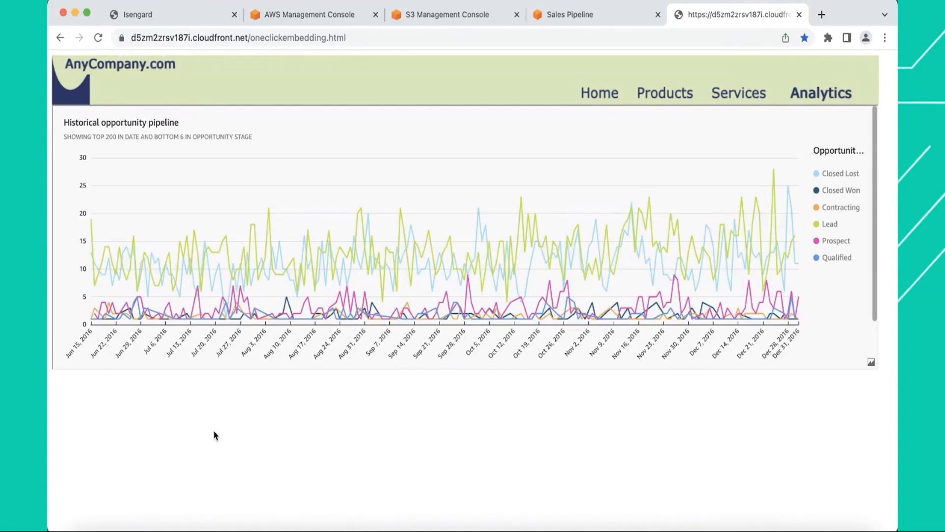
mouse_move(446, 418)
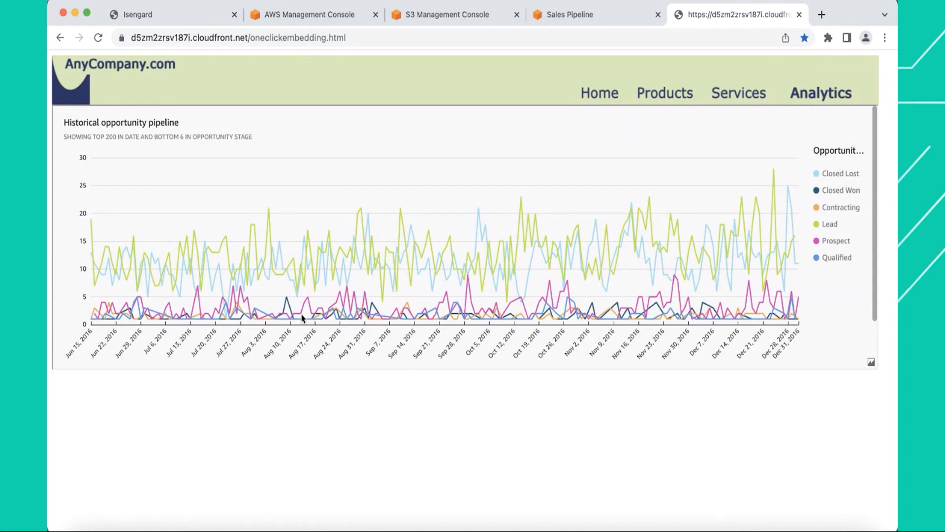
mouse_move(326, 113)
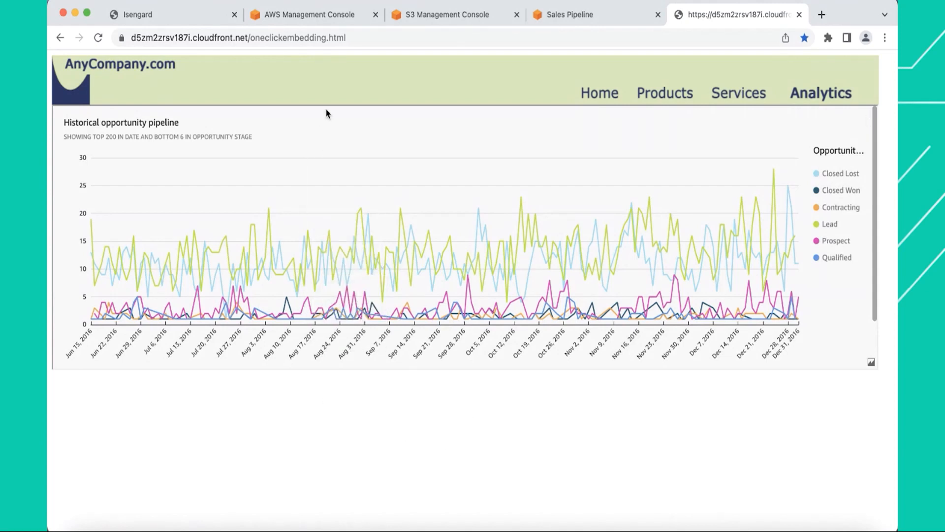
mouse_move(304, 271)
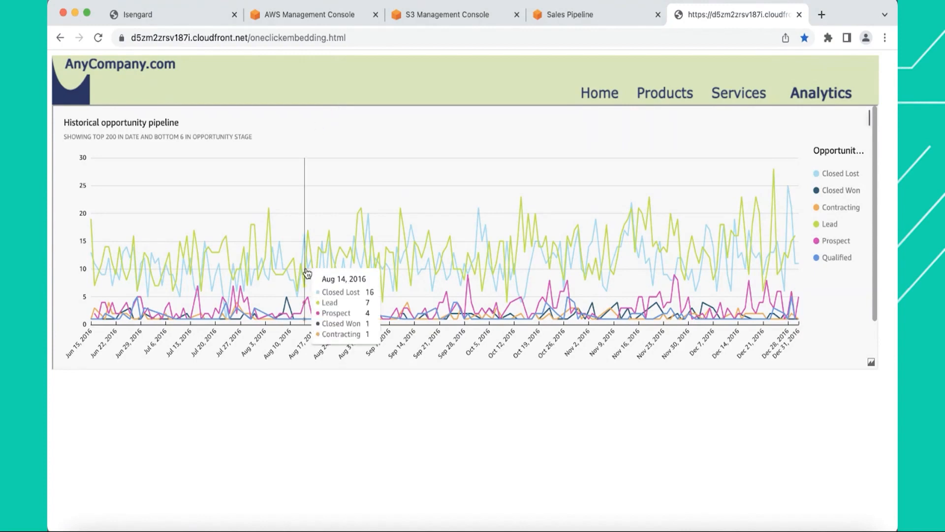
mouse_move(302, 420)
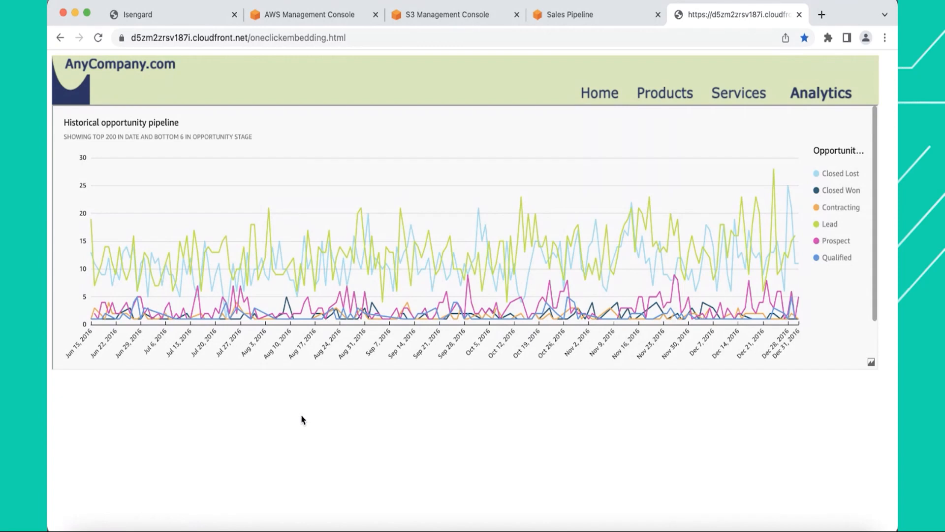
mouse_move(304, 404)
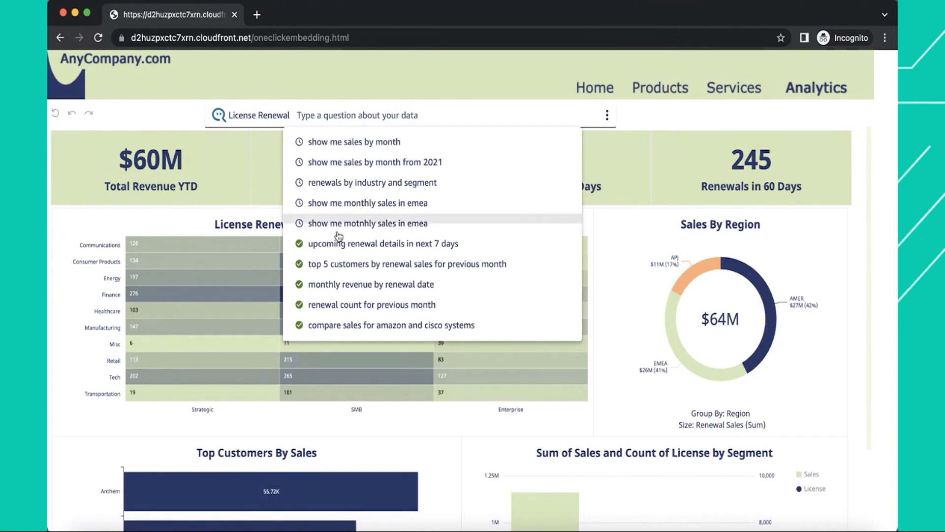
mouse_move(343, 142)
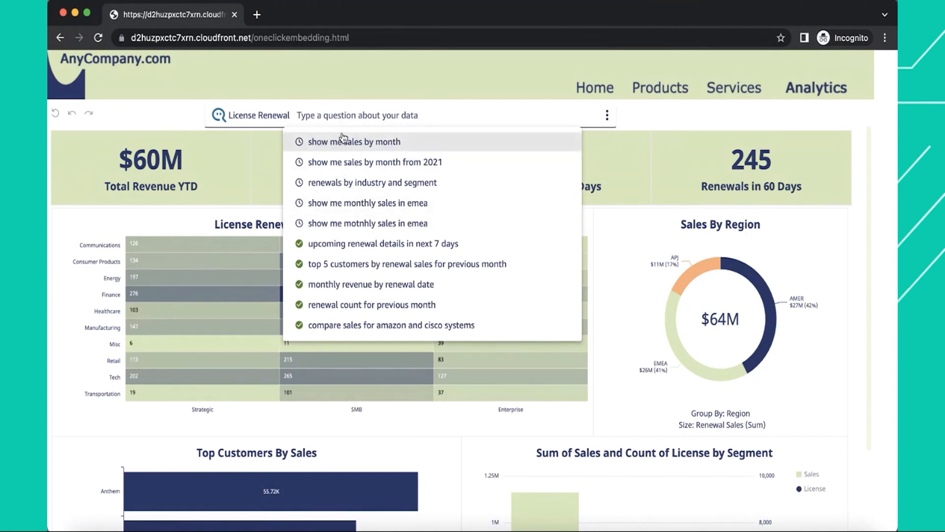
mouse_move(338, 119)
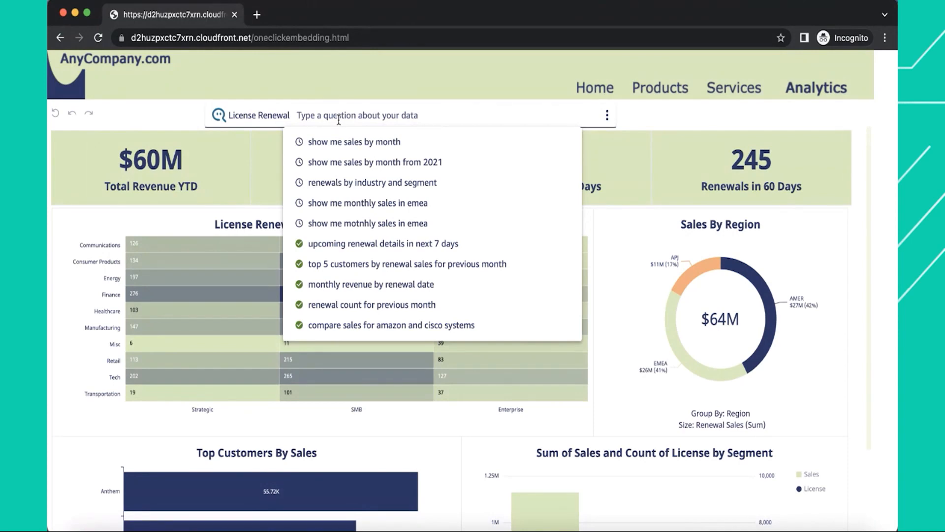
mouse_move(354, 142)
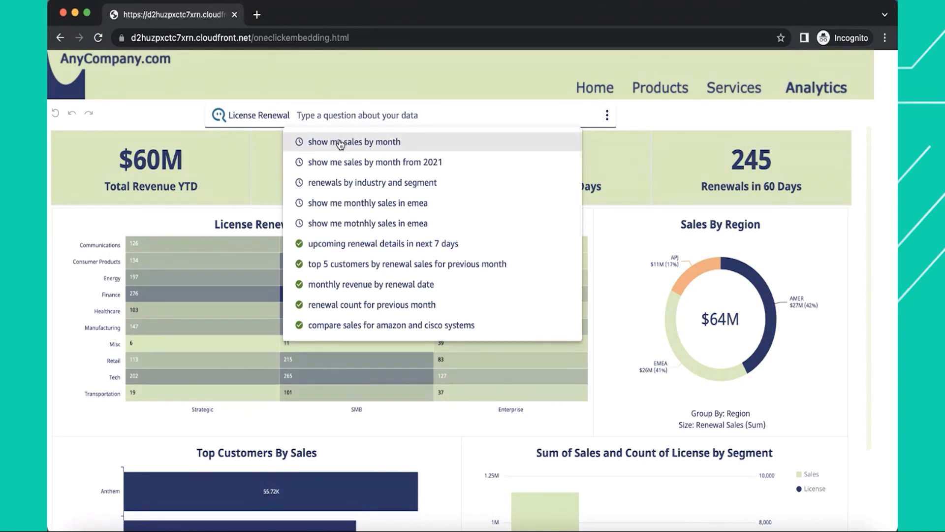
- Ask Q the suggested question "show me sales by month" to get a monthly renewal sales chart
left_click(355, 142)
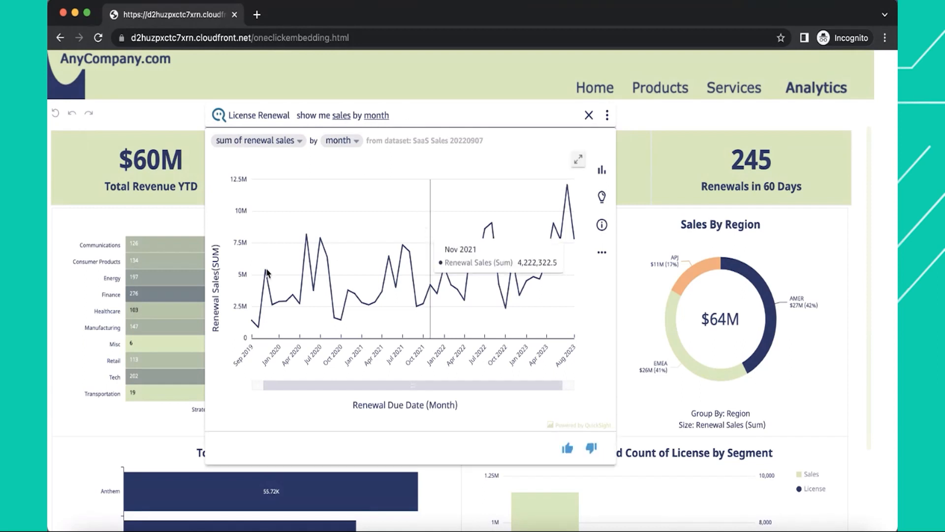
mouse_move(223, 415)
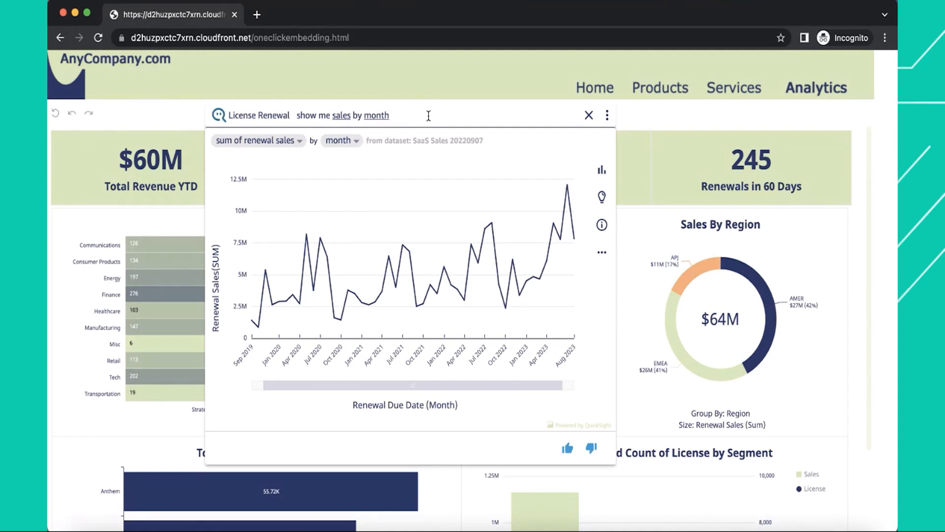
mouse_move(455, 95)
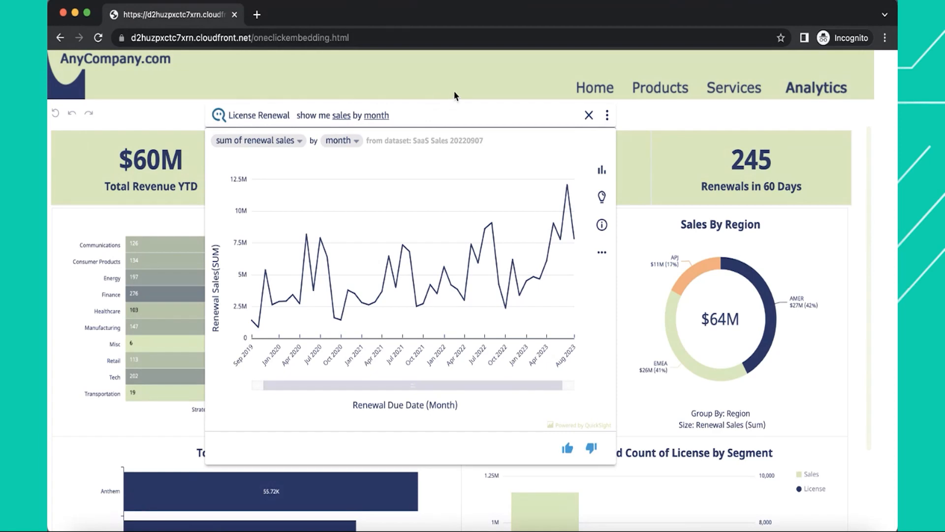